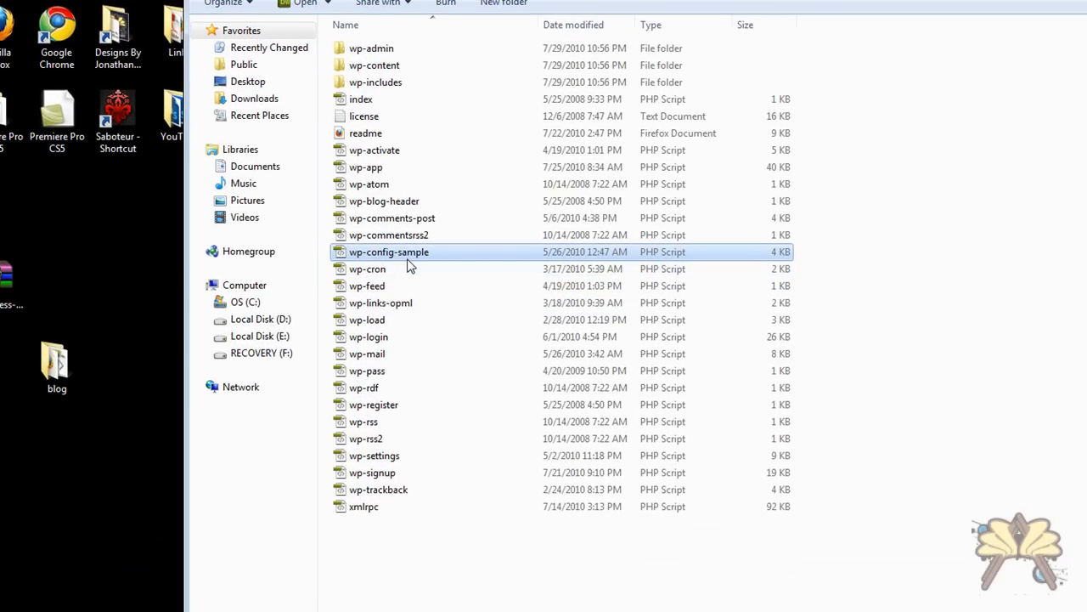
Rename wp-config-sample.php to wp-config.php and open it in Dreamweaver.
right_click(389, 251)
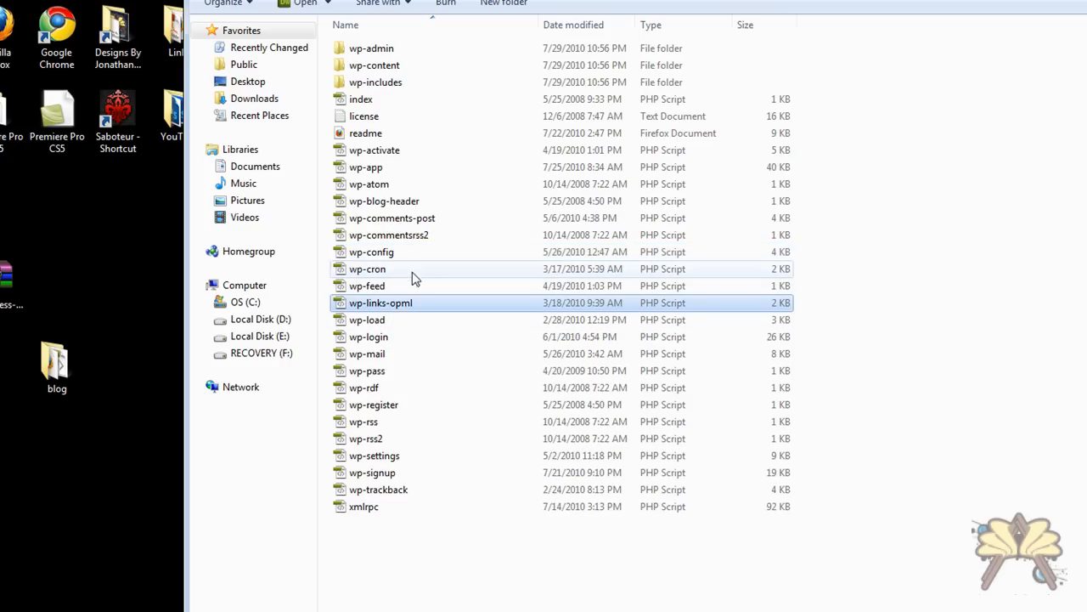
double_click(371, 251)
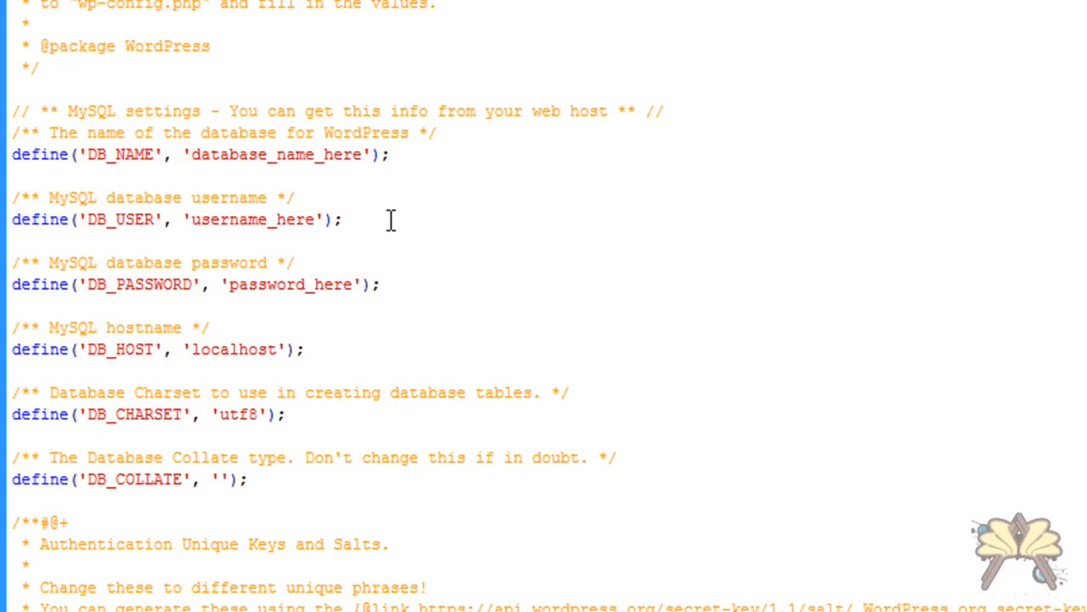
mouse_move(425, 303)
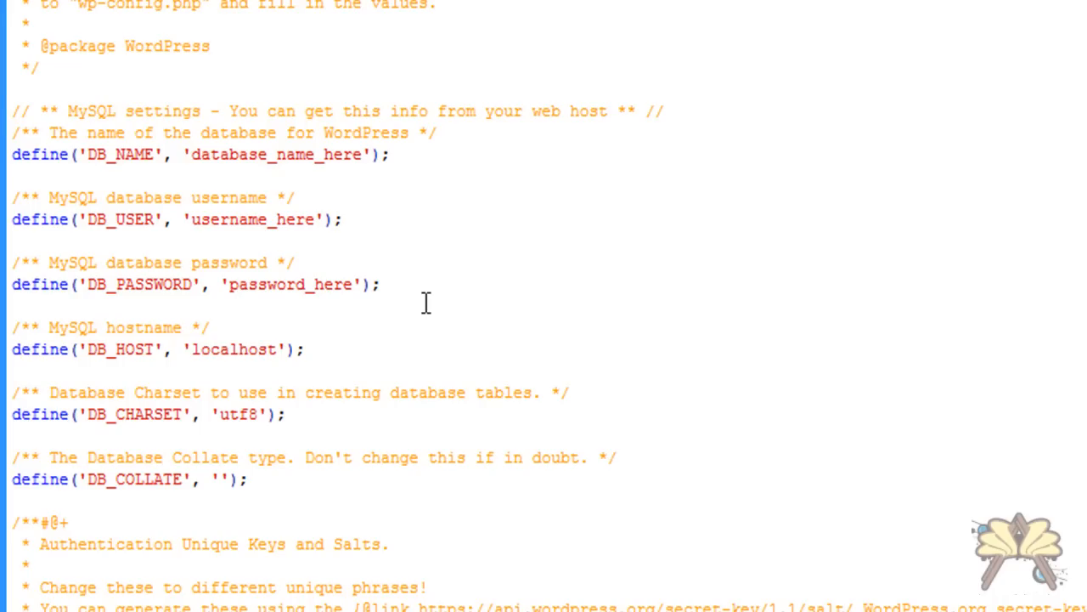
scroll(down, 3)
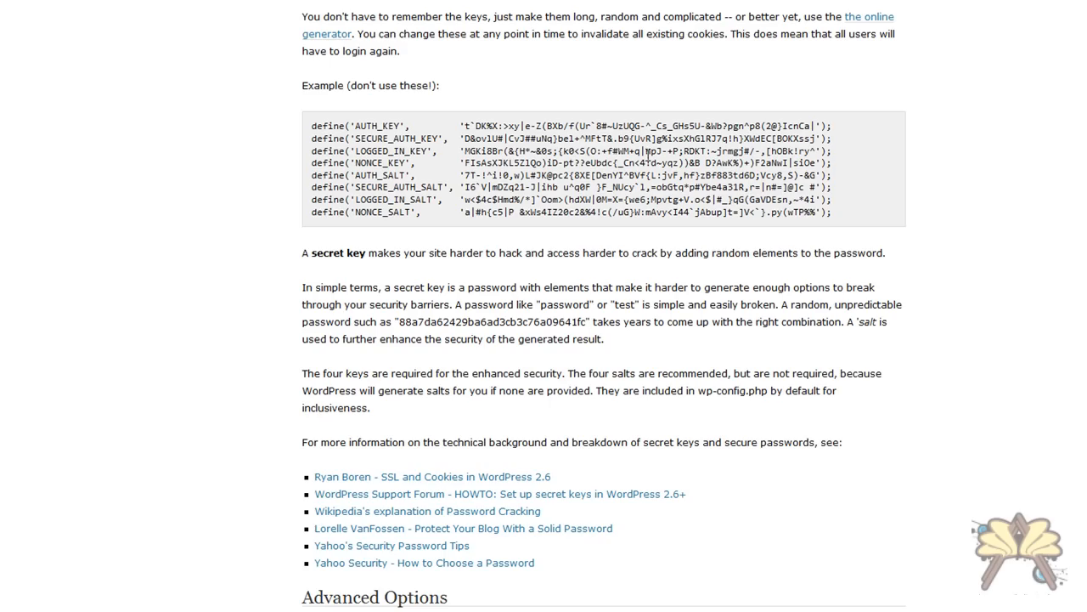
mouse_move(327, 35)
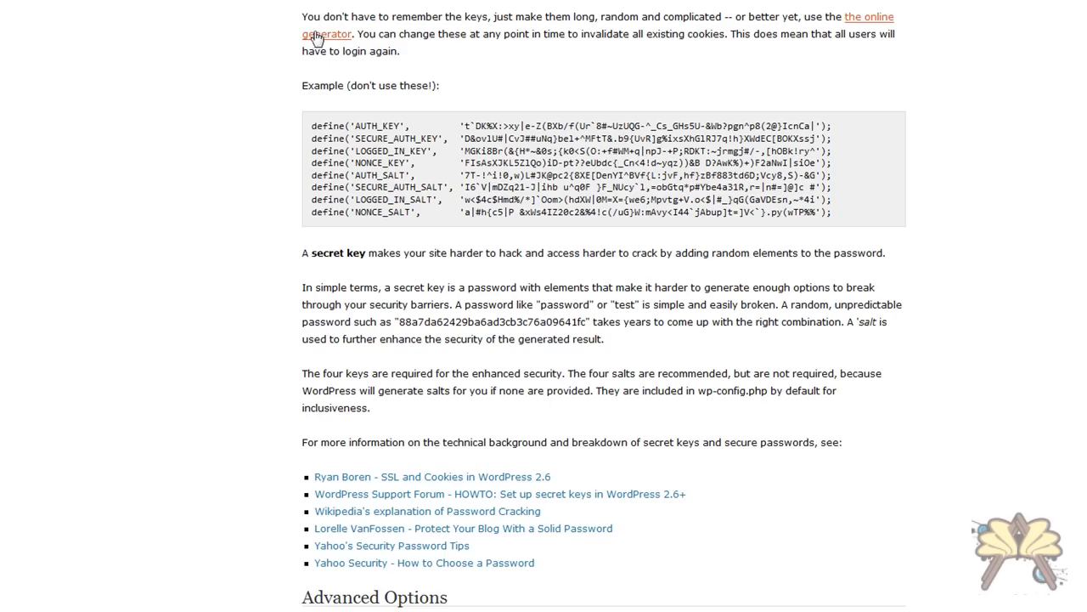
mouse_move(488, 51)
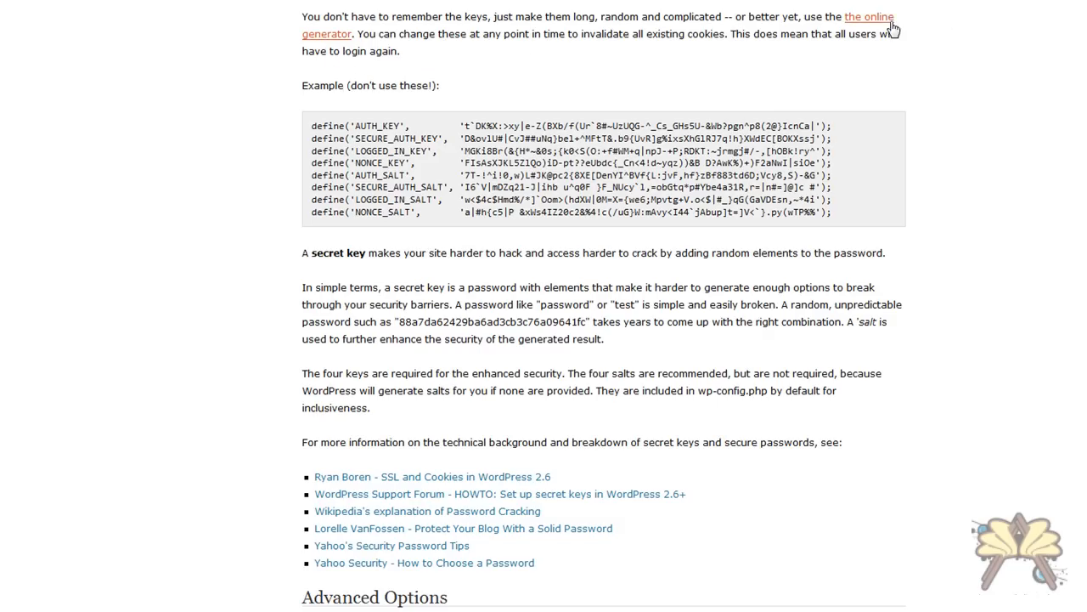
Open the Codex 'online generator' page to get fresh secret keys and salts.
click(870, 16)
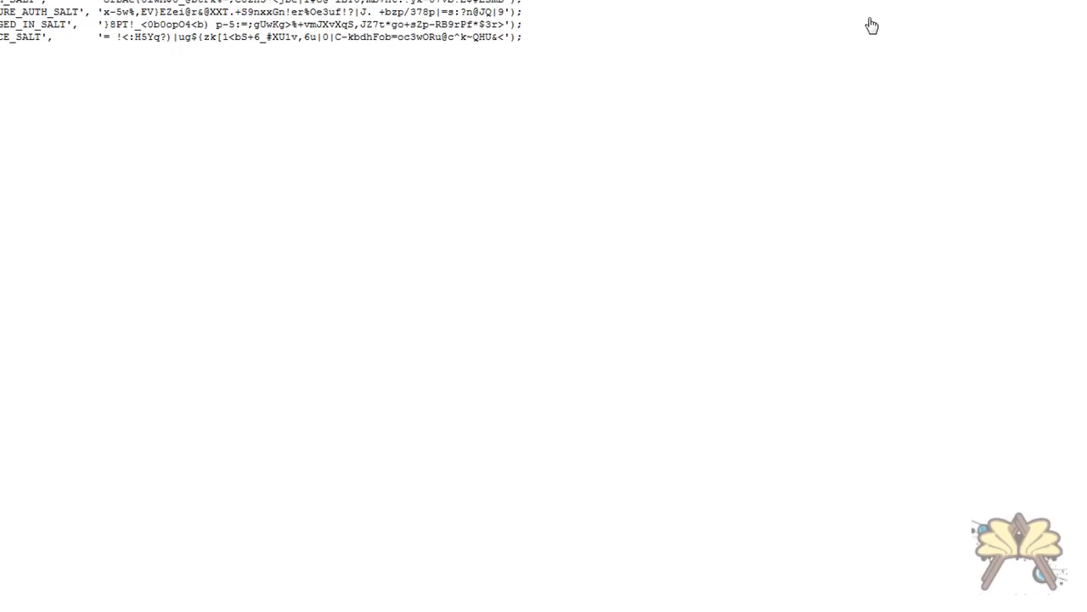
scroll(up, 3)
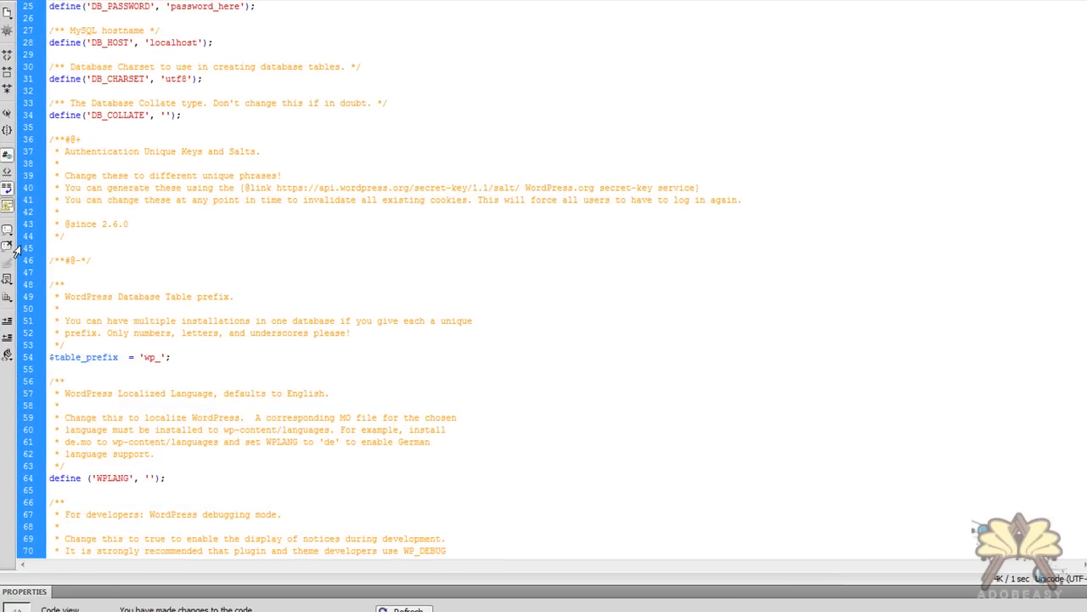
Paste the AUTH_KEY through NONCE_SALT define lines at line 45 and save wp-config.php.
click(50, 247)
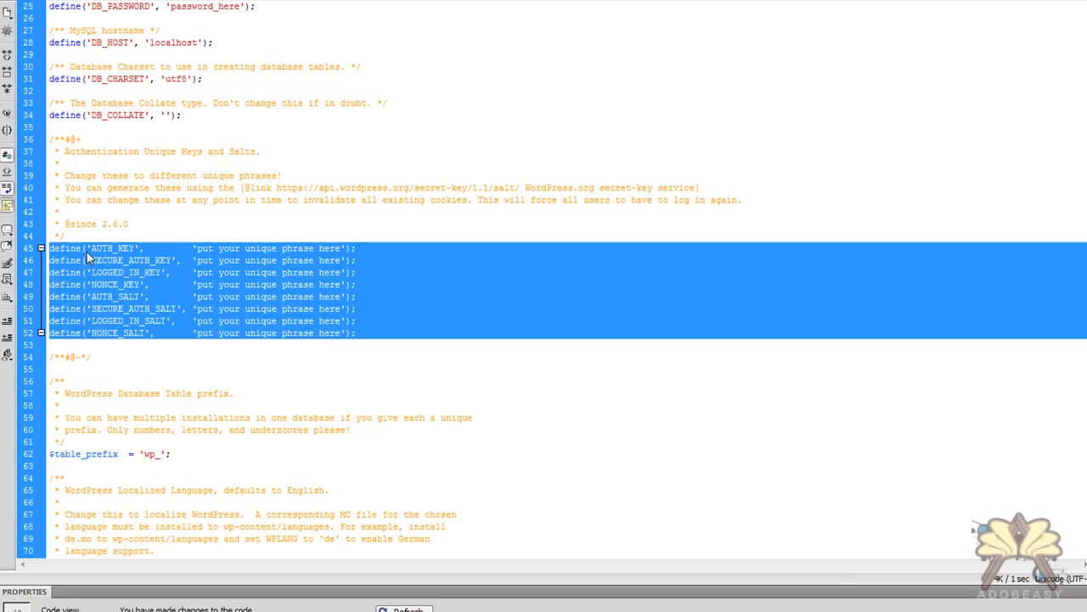
click(741, 395)
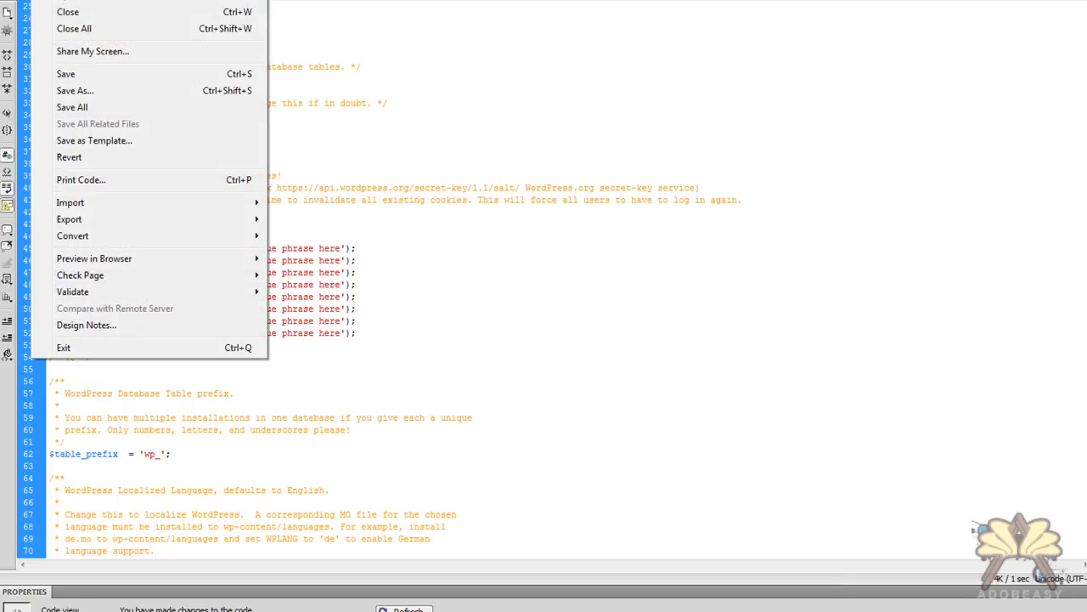
click(484, 179)
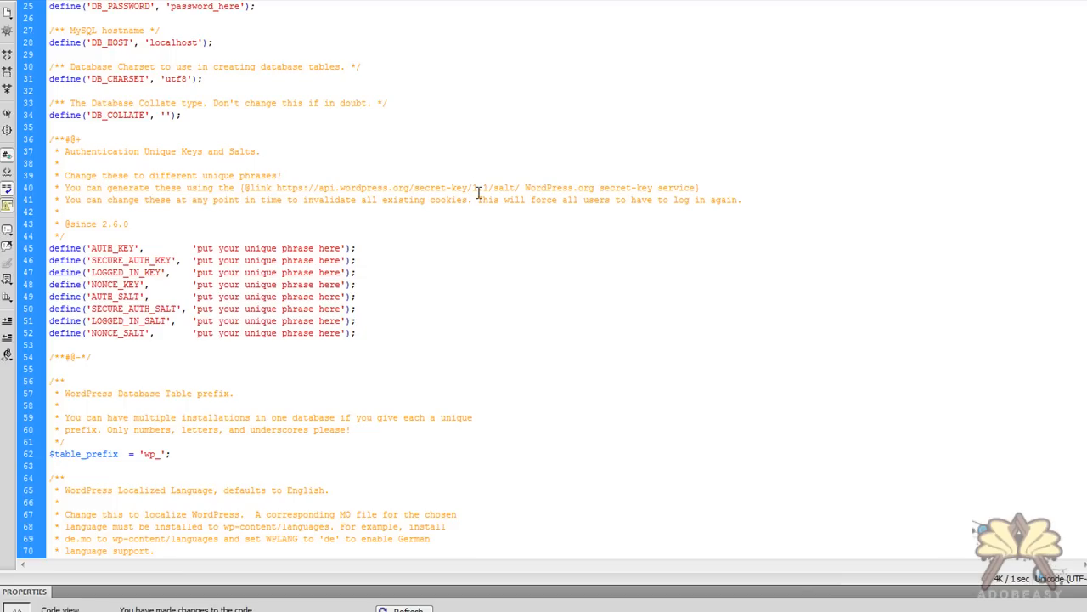
click(280, 175)
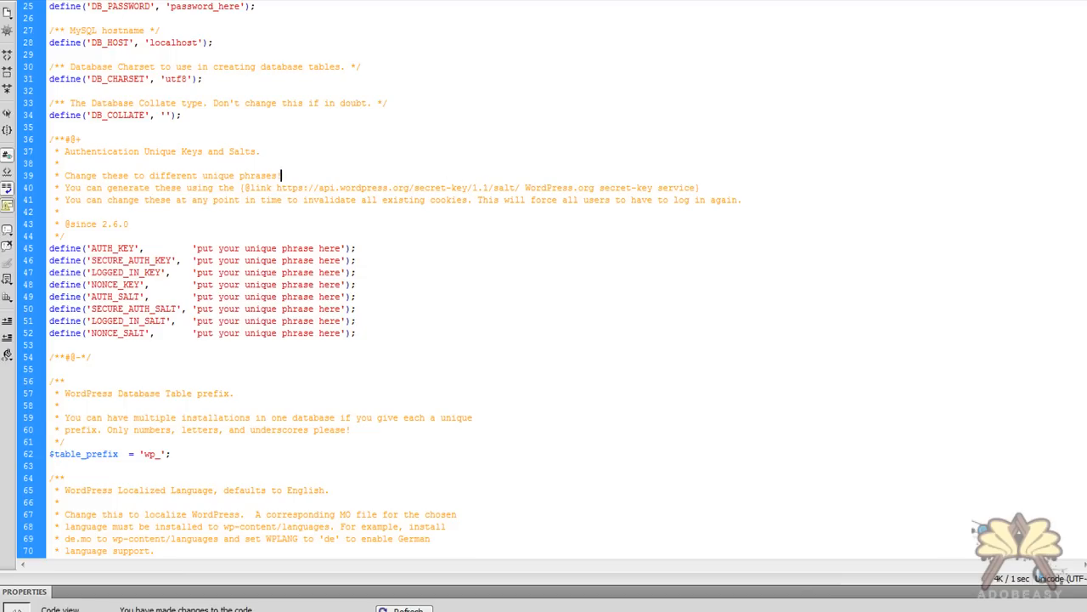
scroll(down, 3)
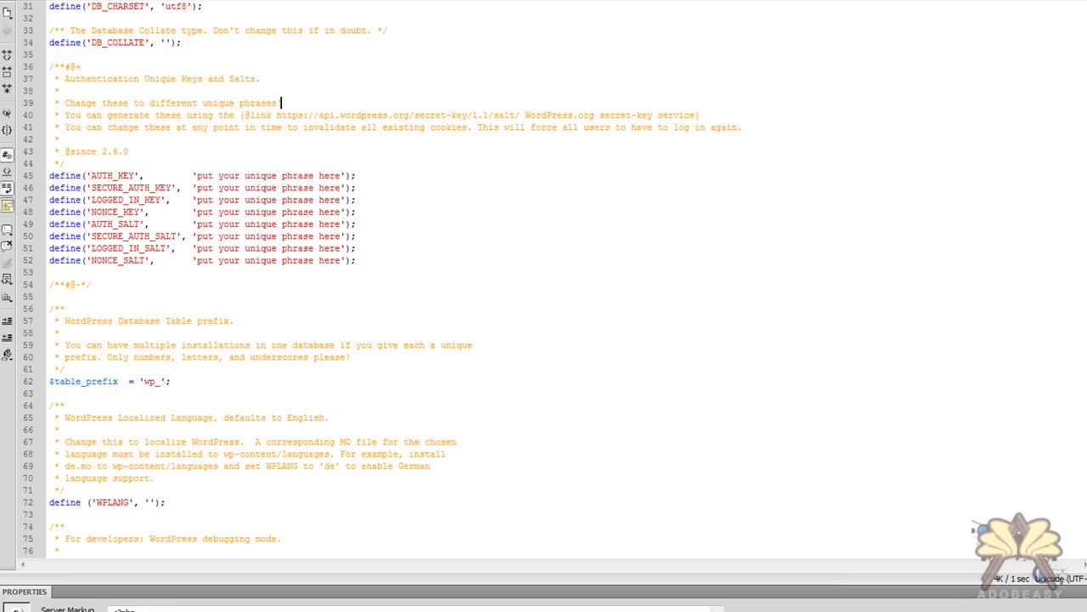
mouse_move(1084, 480)
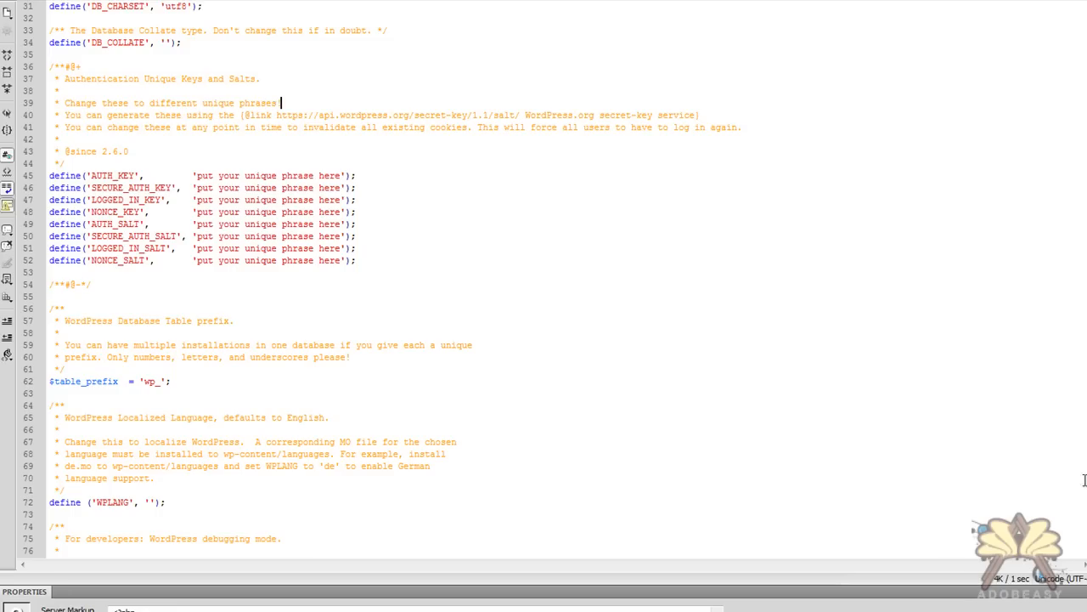
mouse_move(732, 372)
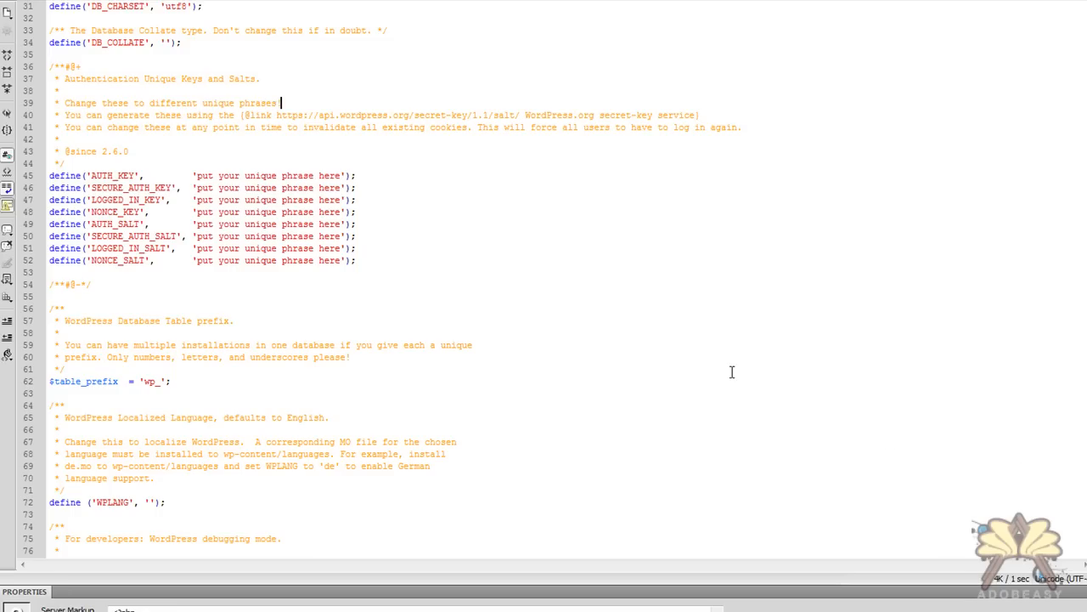
mouse_move(339, 151)
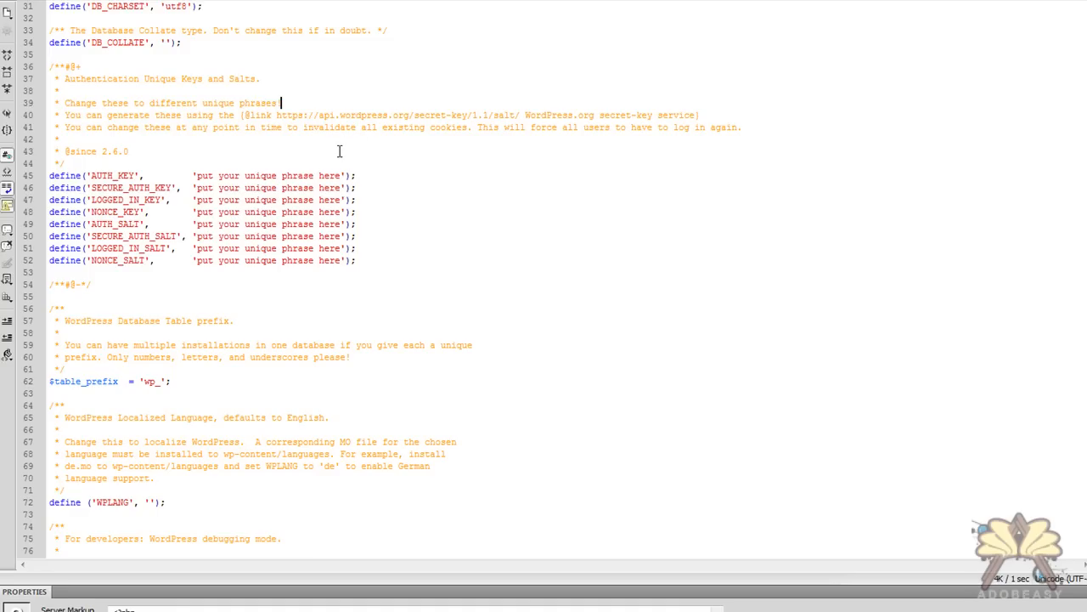
mouse_move(433, 234)
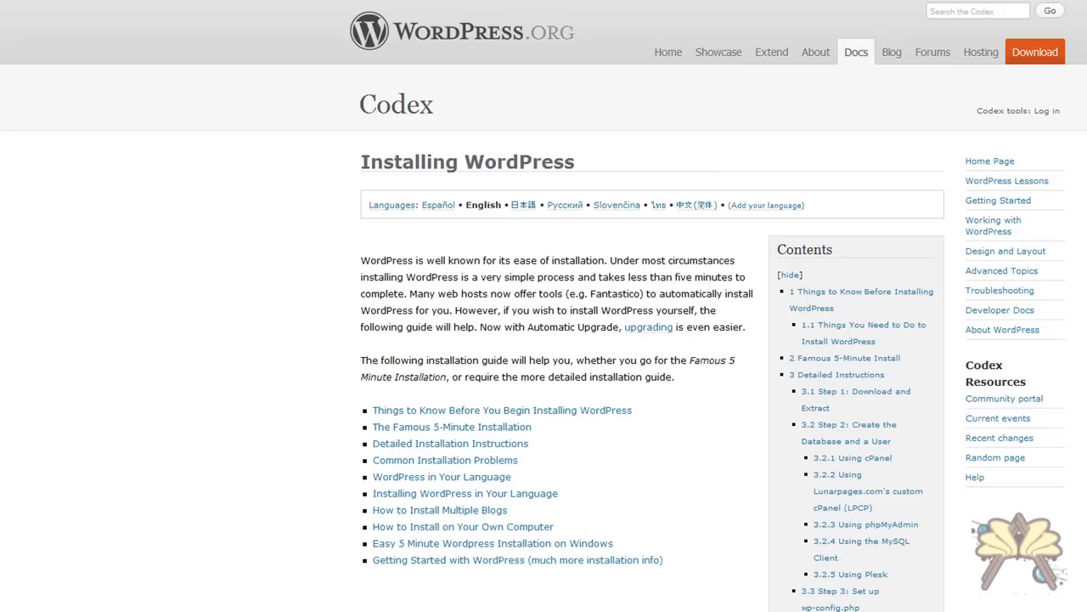
Scroll to Famous 5-Minute Install, then switch to the WordPress › Installation page.
scroll(down, 3)
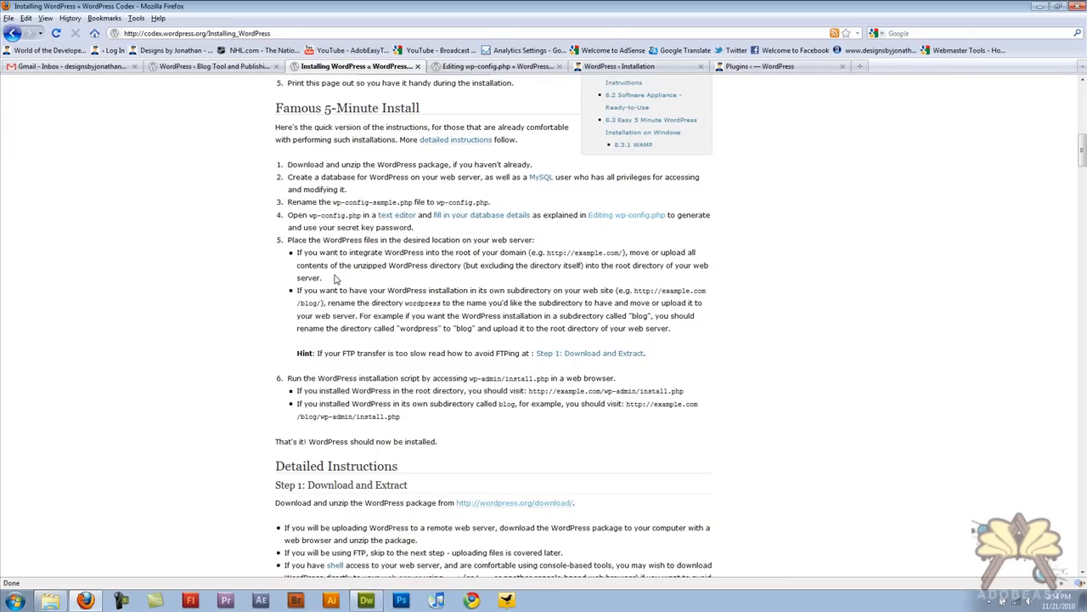
mouse_move(358, 111)
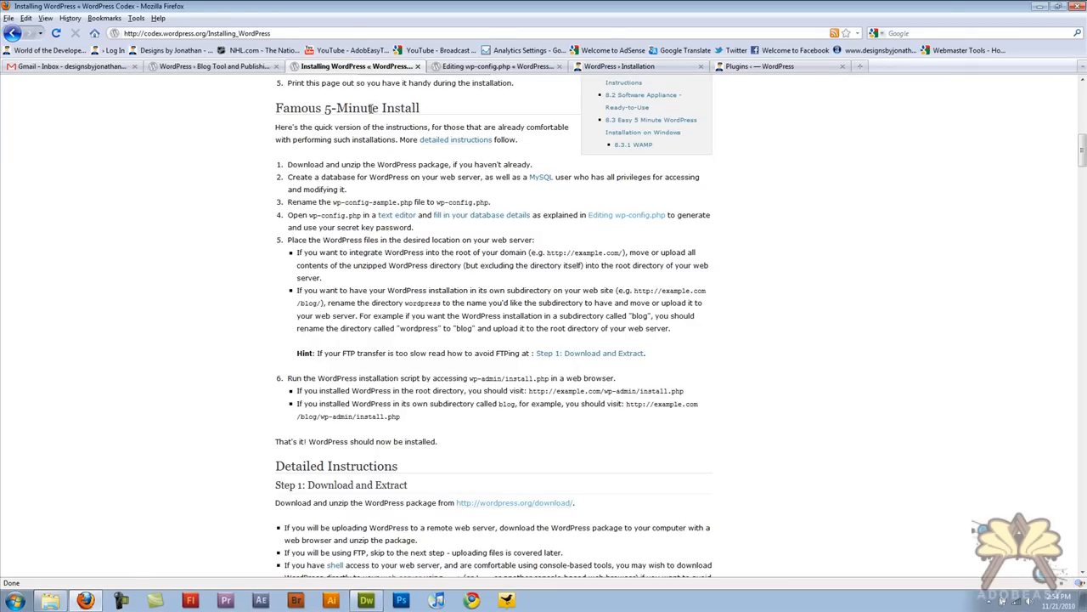
scroll(down, 3)
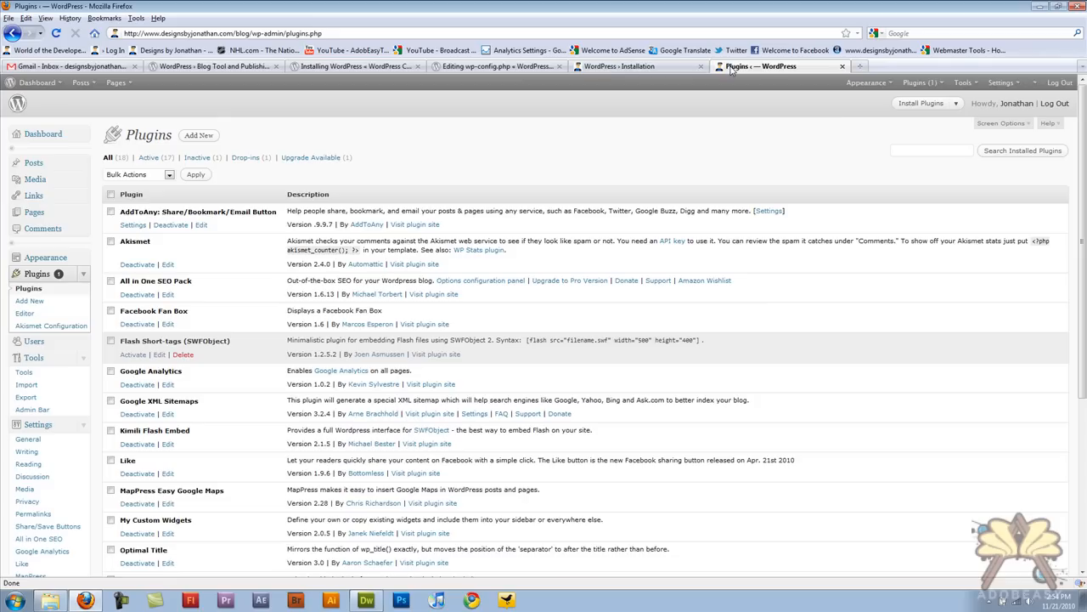
click(620, 66)
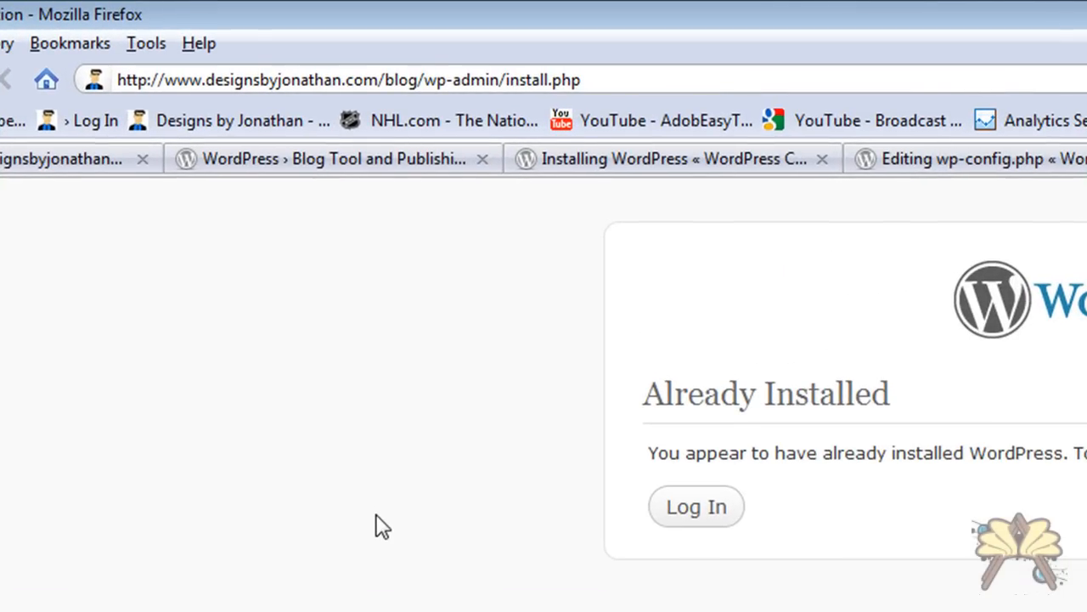
mouse_move(375, 518)
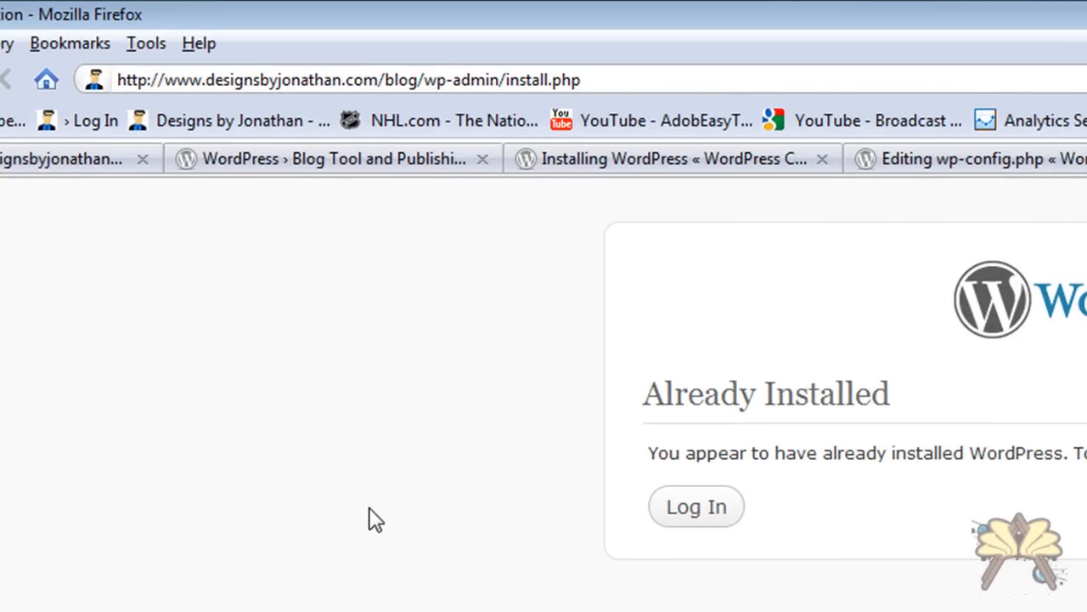
mouse_move(417, 402)
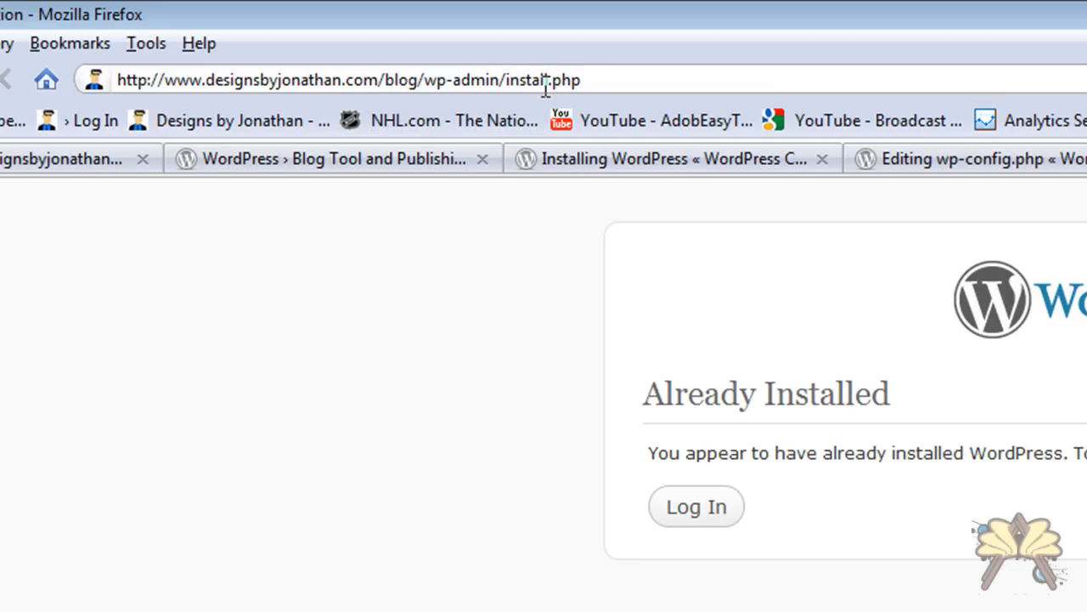
mouse_move(679, 120)
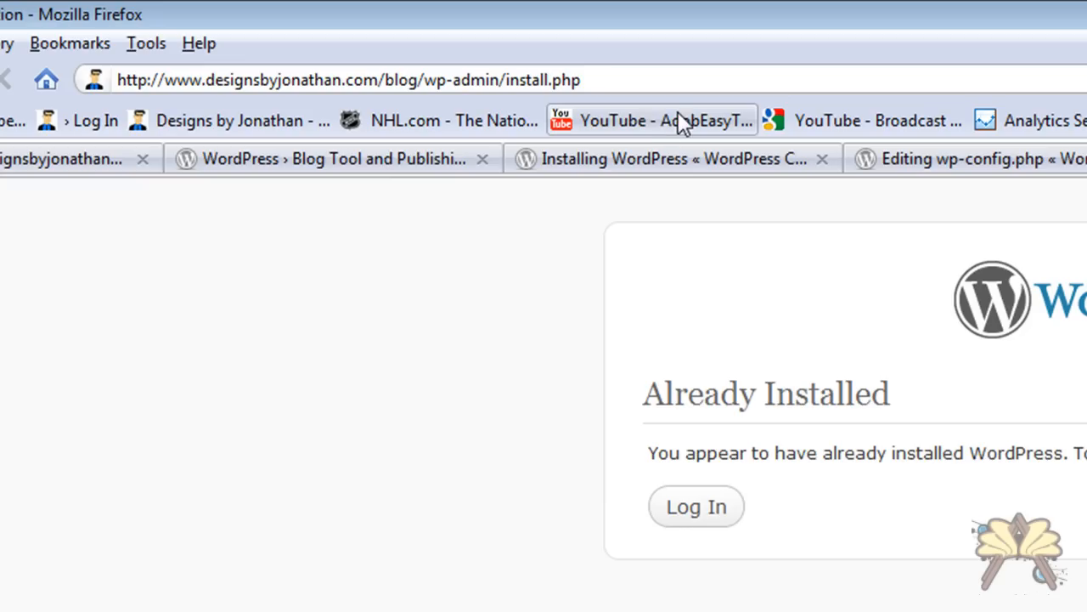
mouse_move(671, 151)
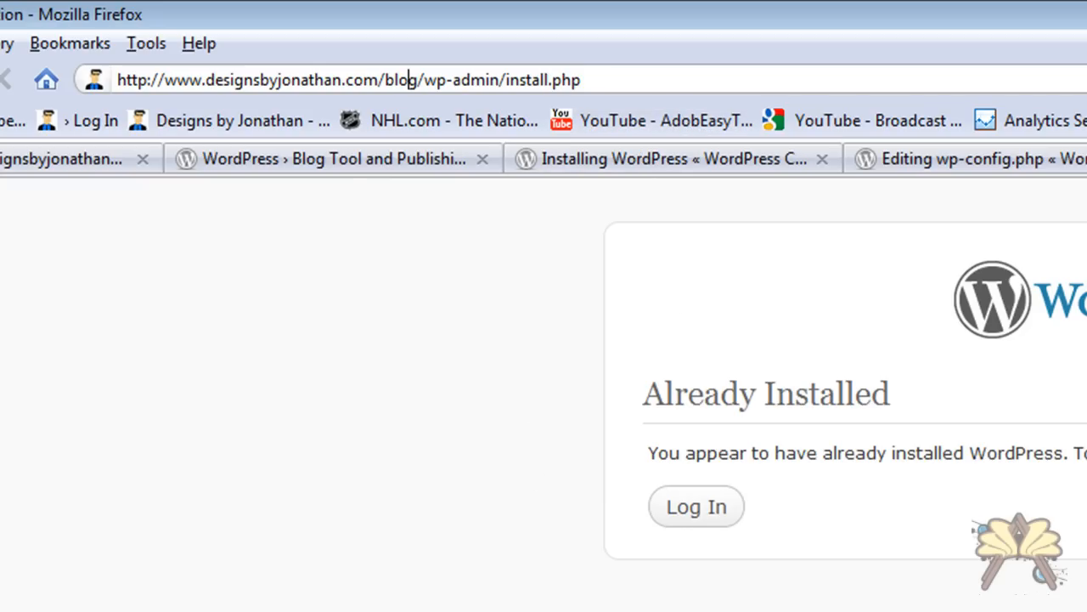
Check the /blog install.php page shows 'Already Installed', then return to wp-config.php.
double_click(322, 184)
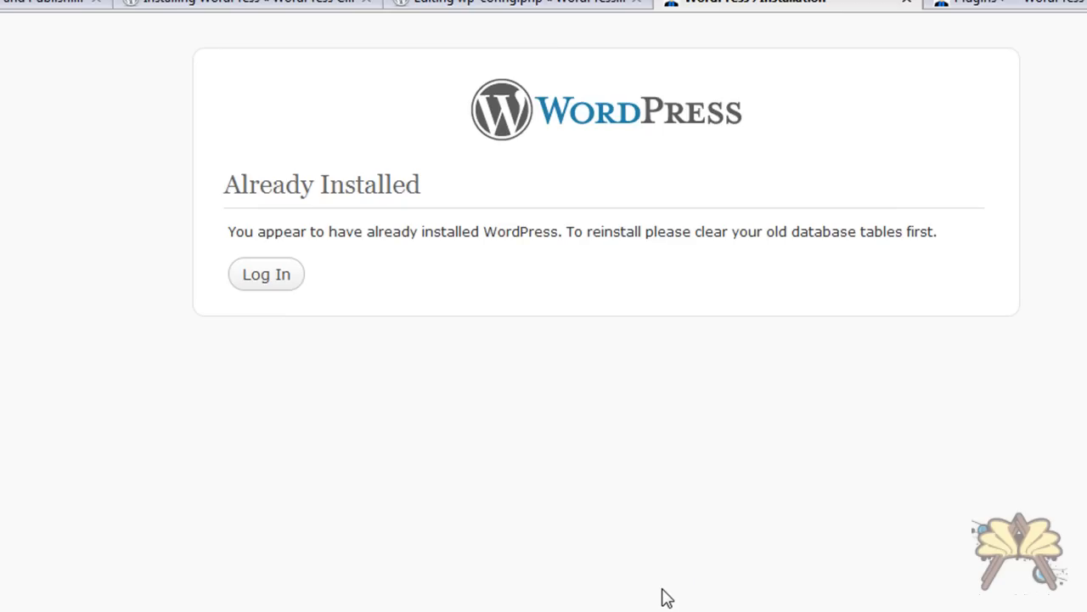
mouse_move(667, 597)
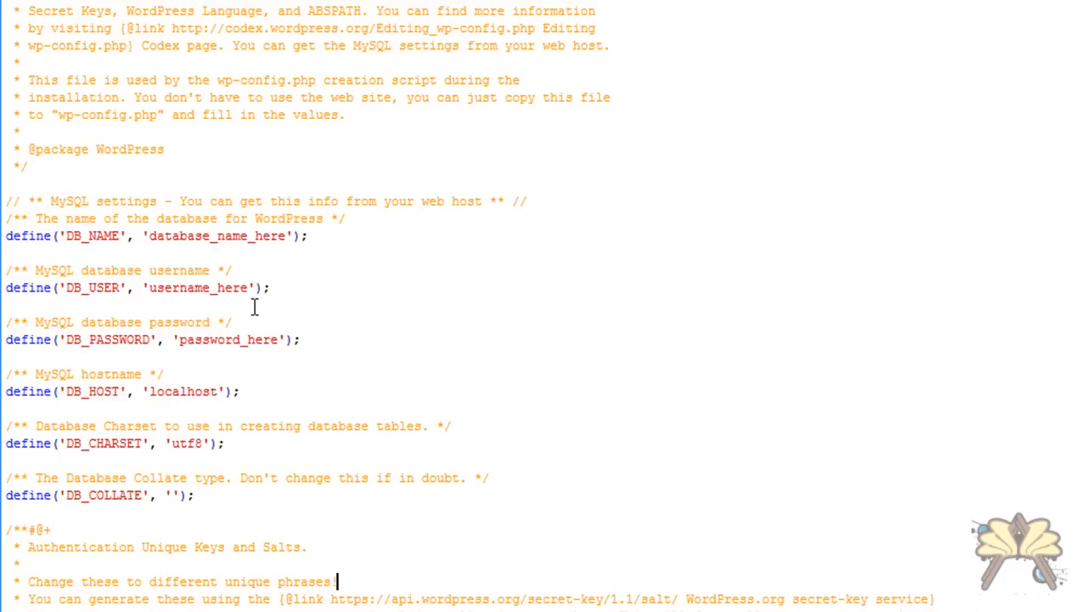
text(!)
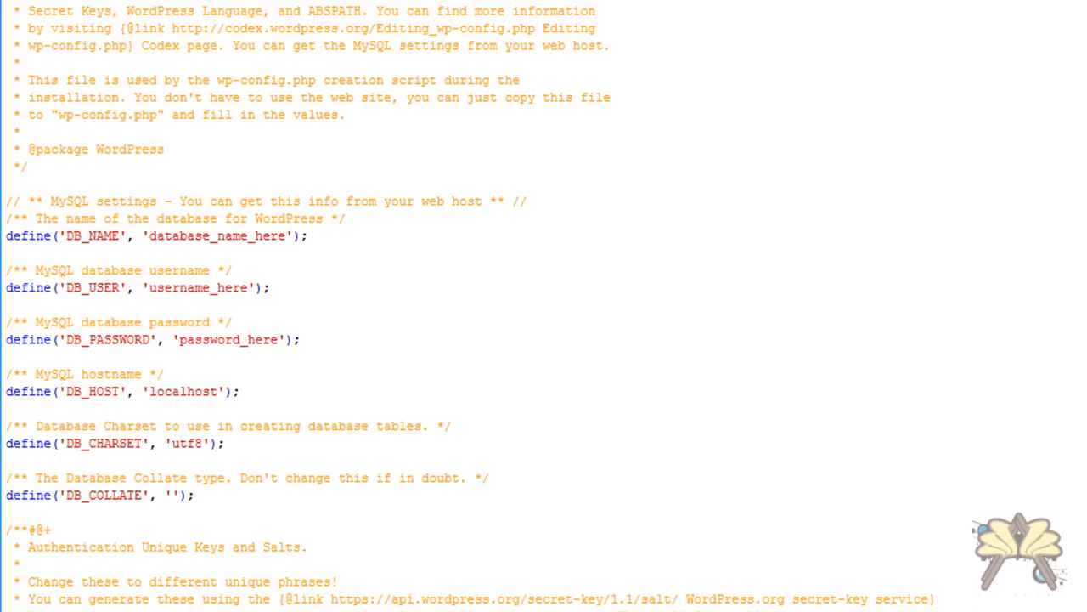
click(336, 581)
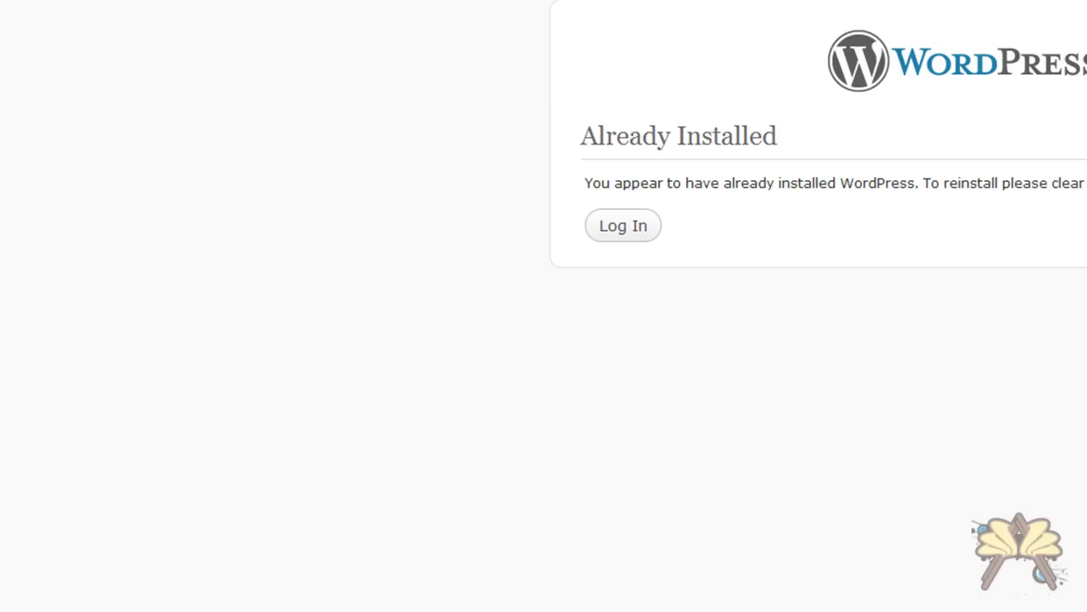
Log in from the Already Installed screen and scroll through the installed plugins list.
click(623, 225)
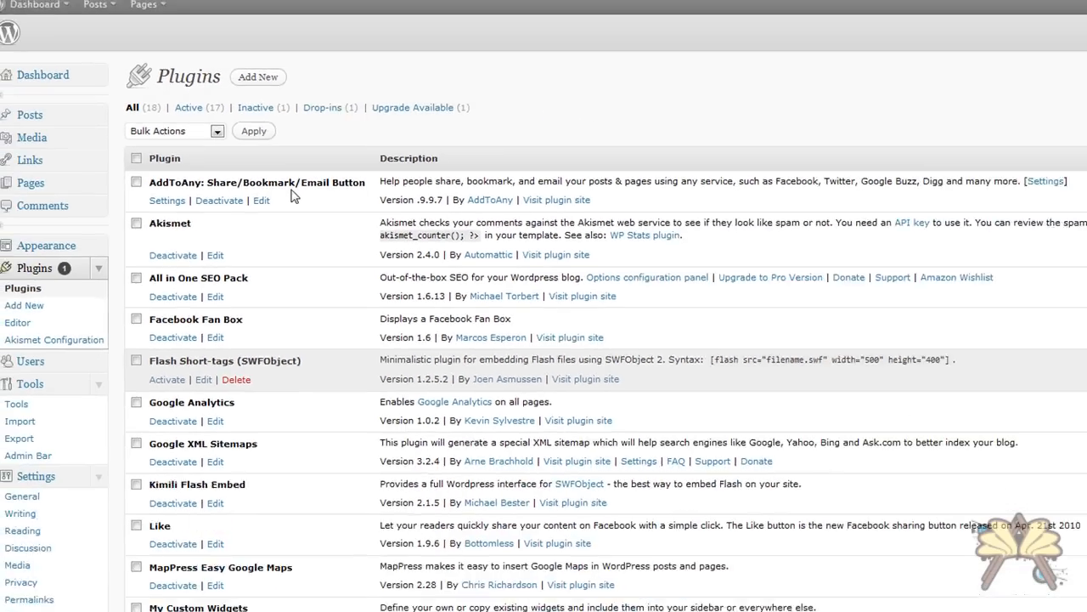
scroll(down, 3)
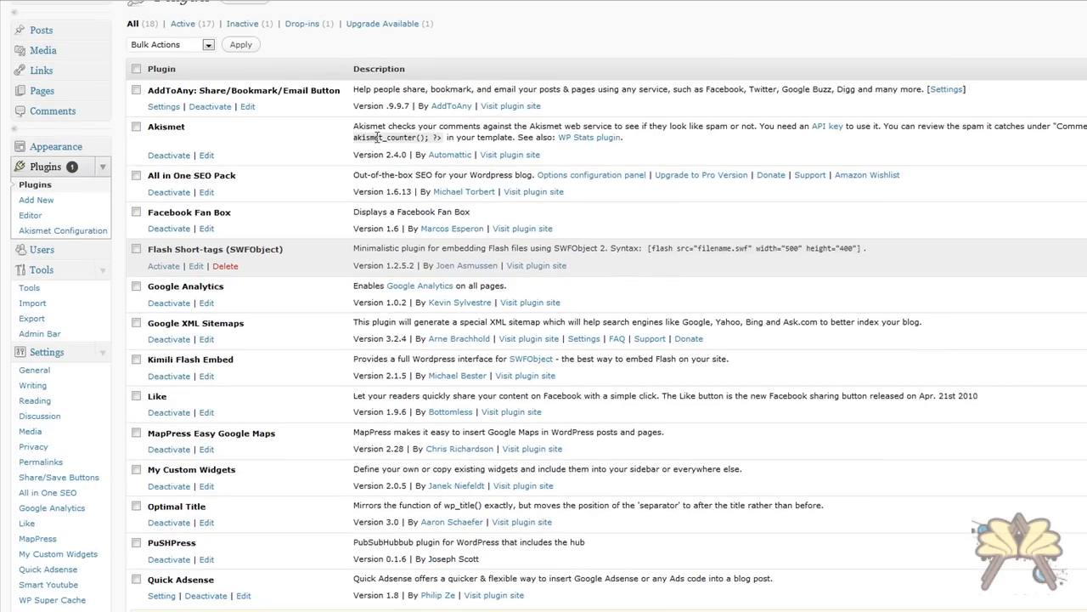
scroll(down, 3)
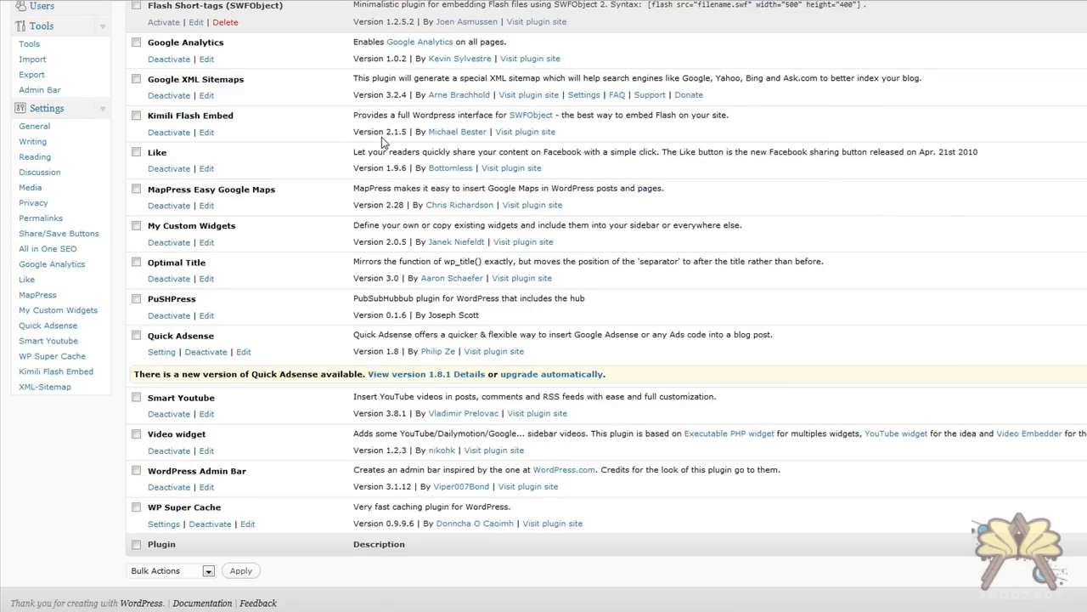
scroll(up, 3)
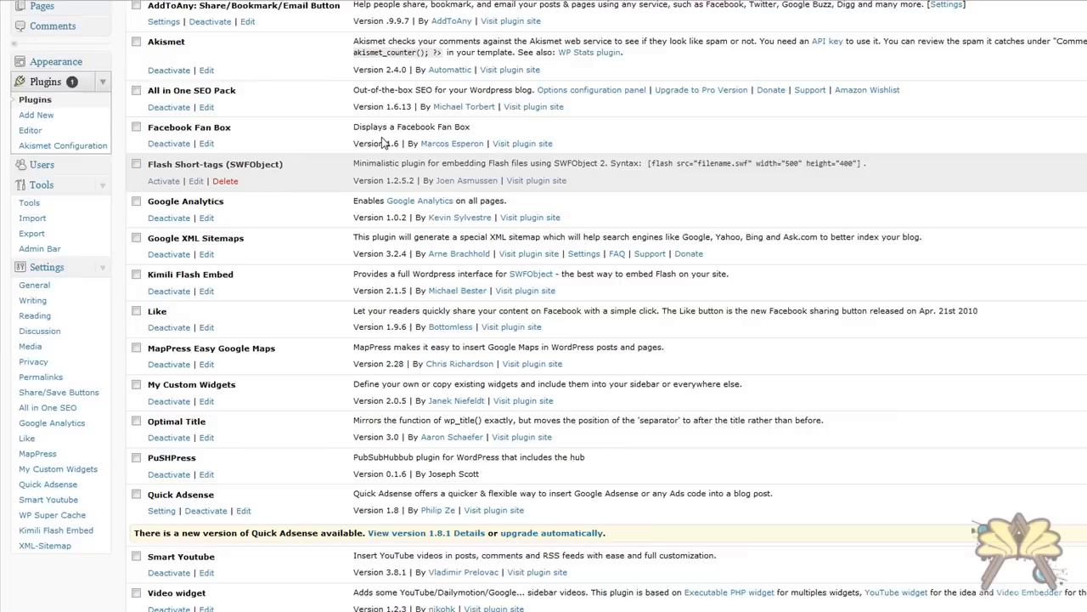
scroll(up, 3)
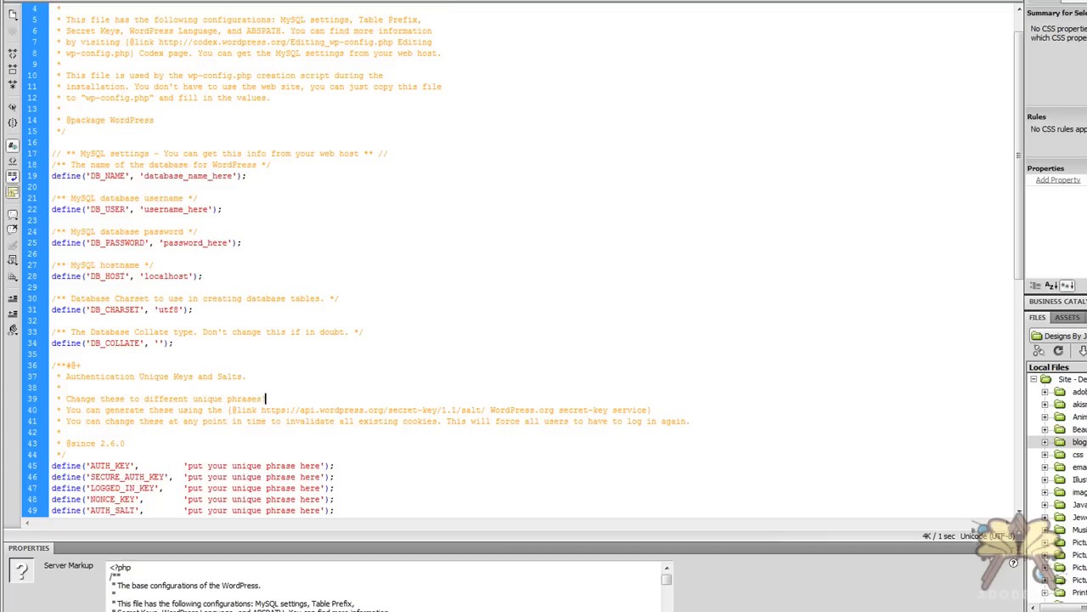
Expand blog and wp-content, toggle plugins open and closed, then expand themes showing inove.1.4.5.
click(1045, 442)
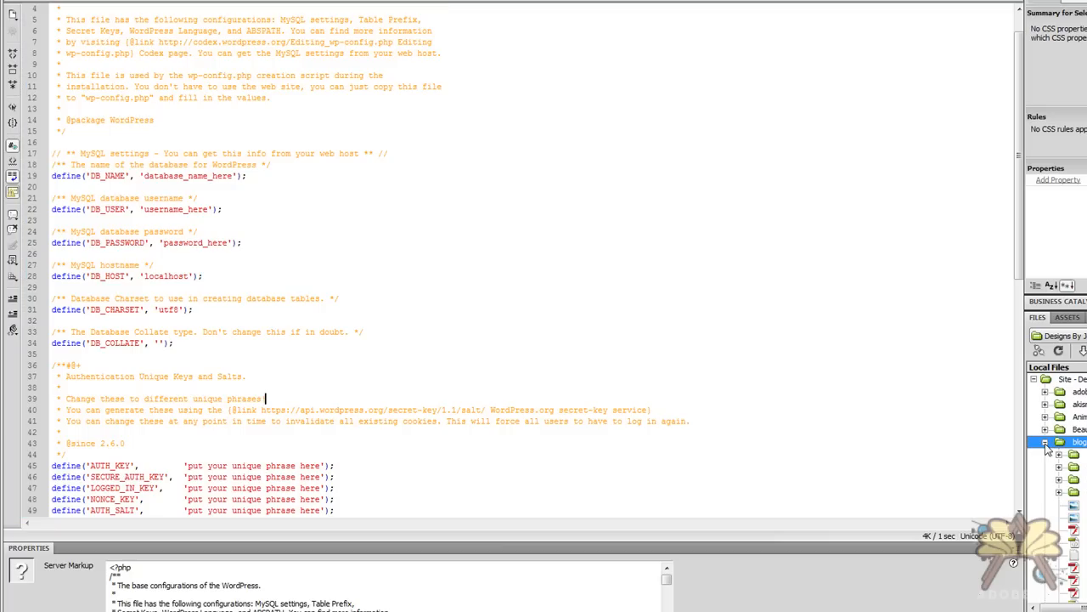
click(1046, 442)
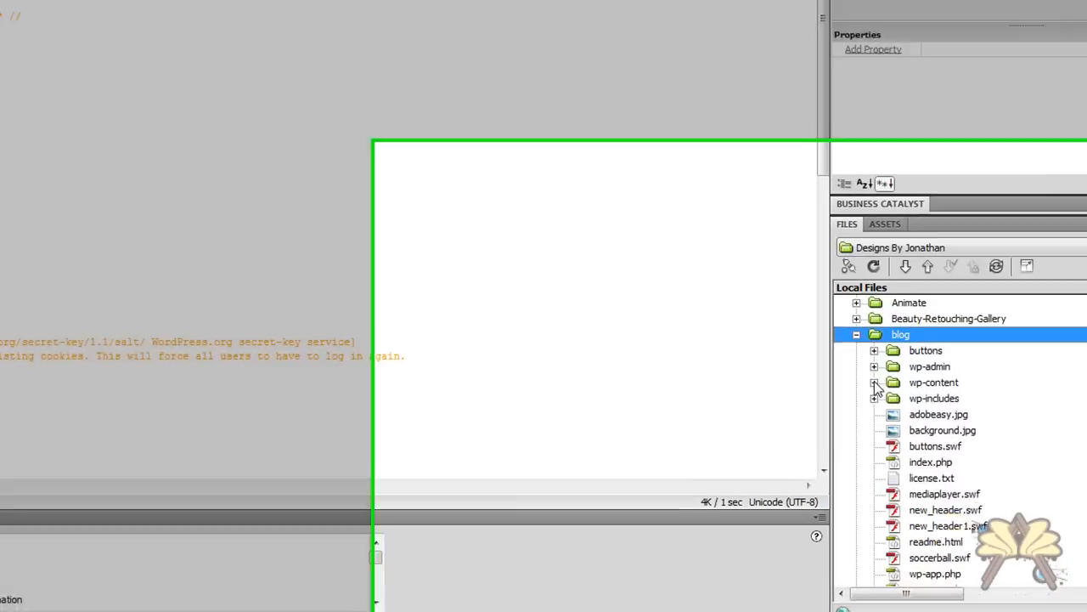
click(875, 382)
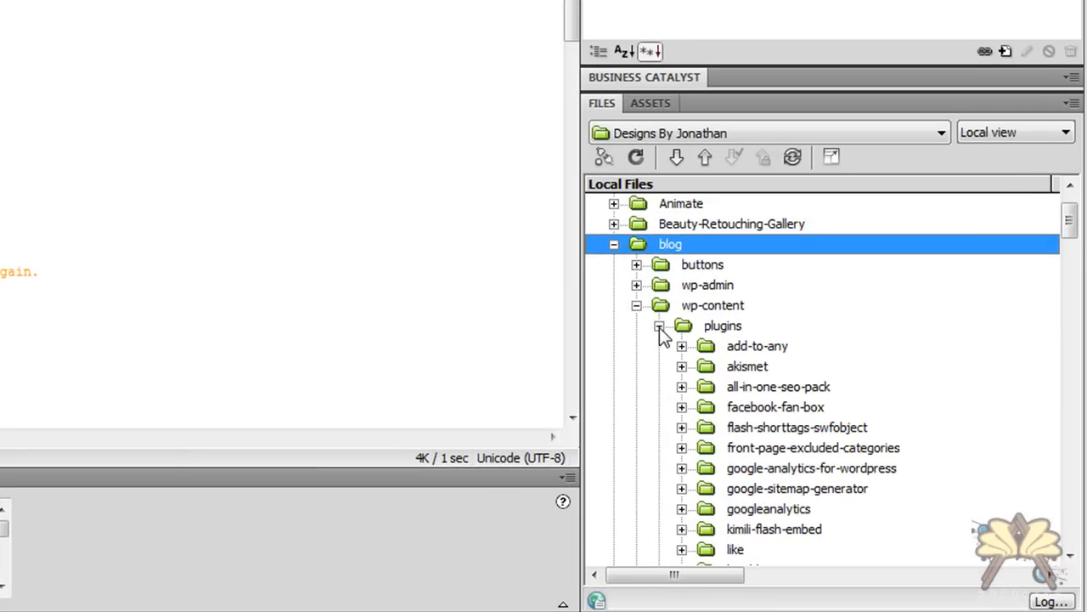
click(659, 326)
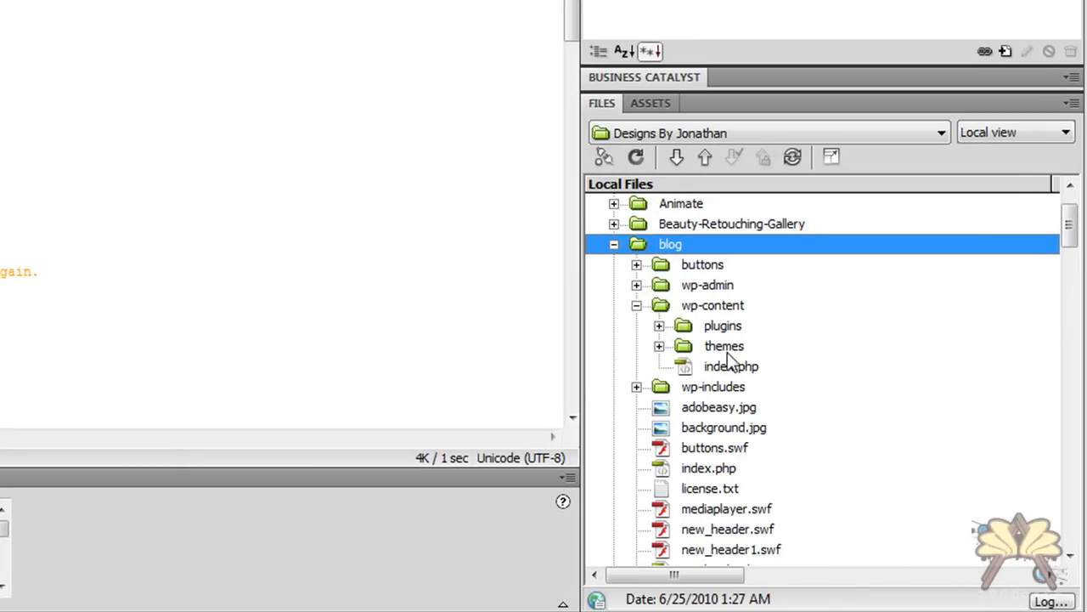
click(659, 346)
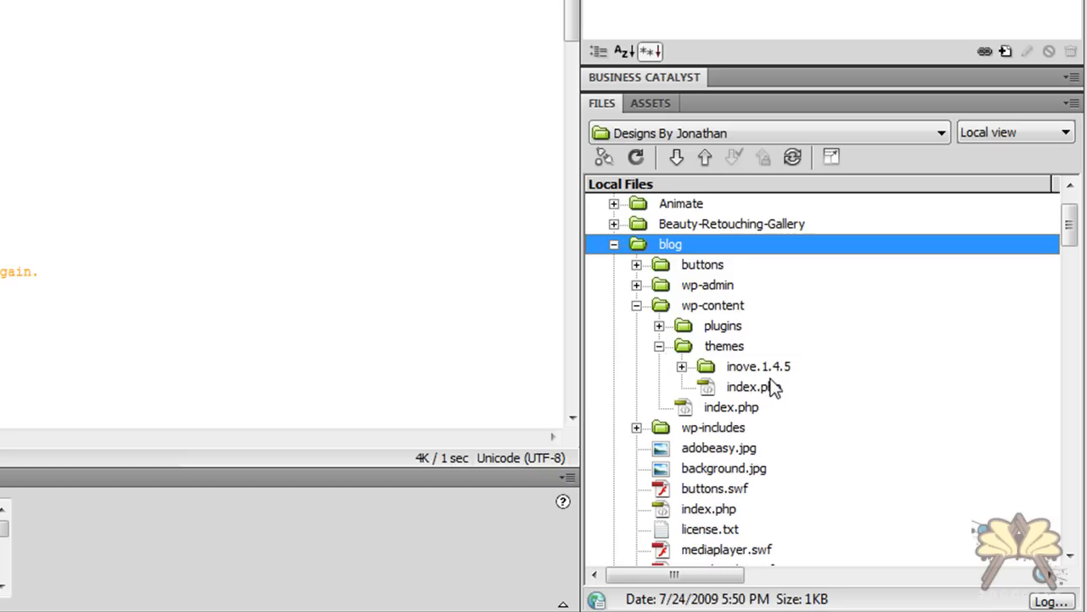
mouse_move(818, 389)
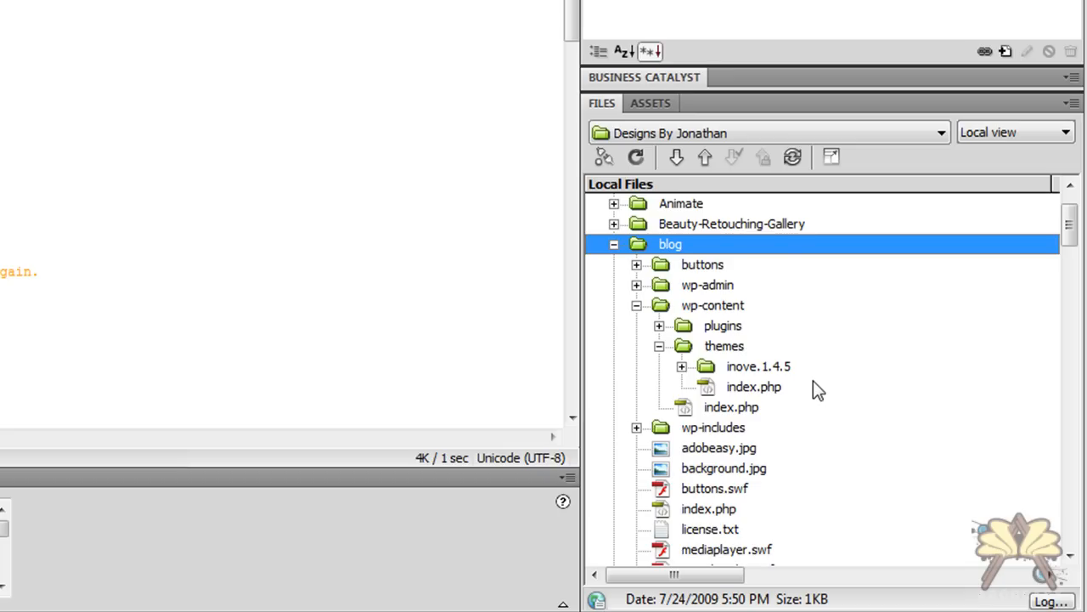
Expand wp-content/plugins and scroll through each installed plugin folder.
click(658, 325)
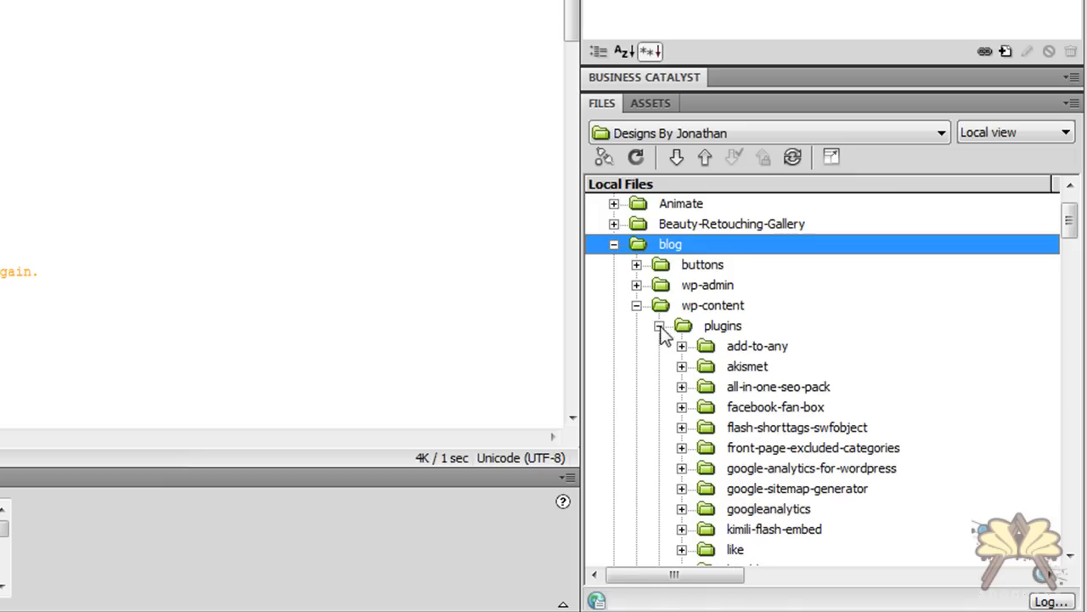
scroll(down, 3)
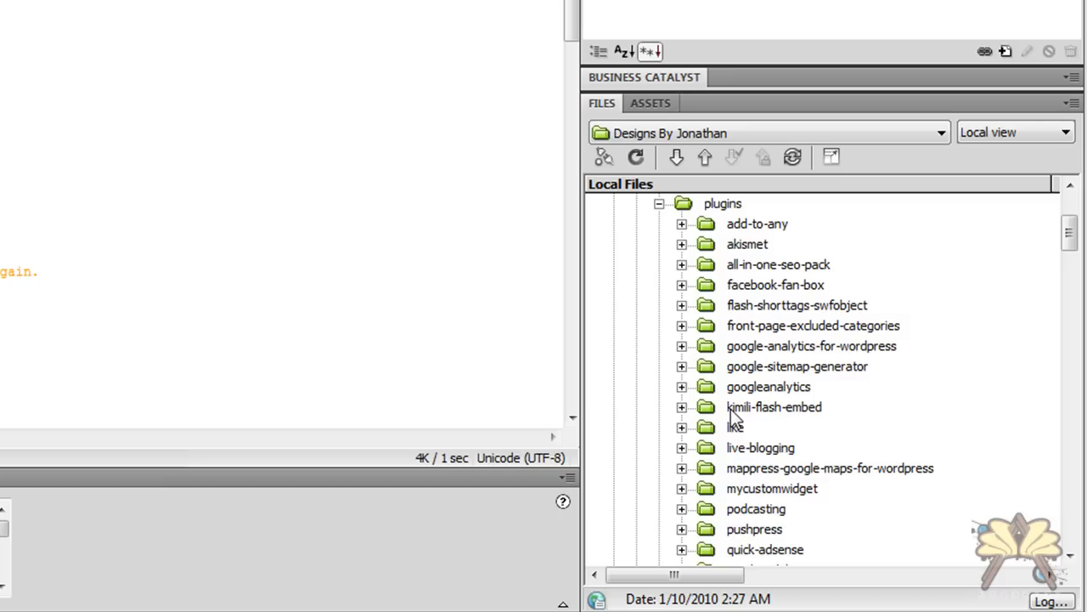
mouse_move(746, 409)
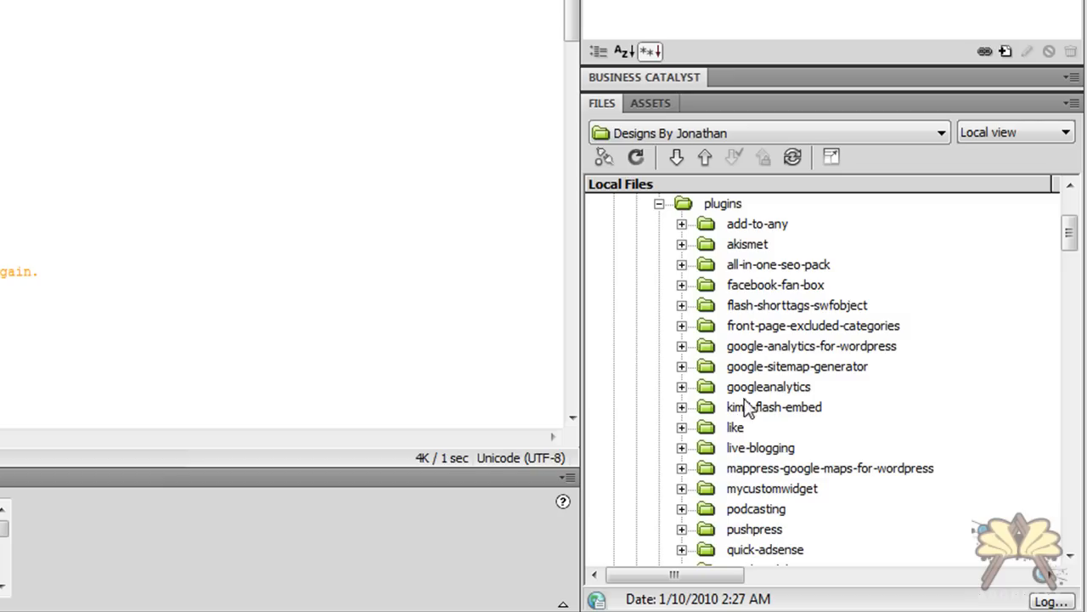
mouse_move(735, 251)
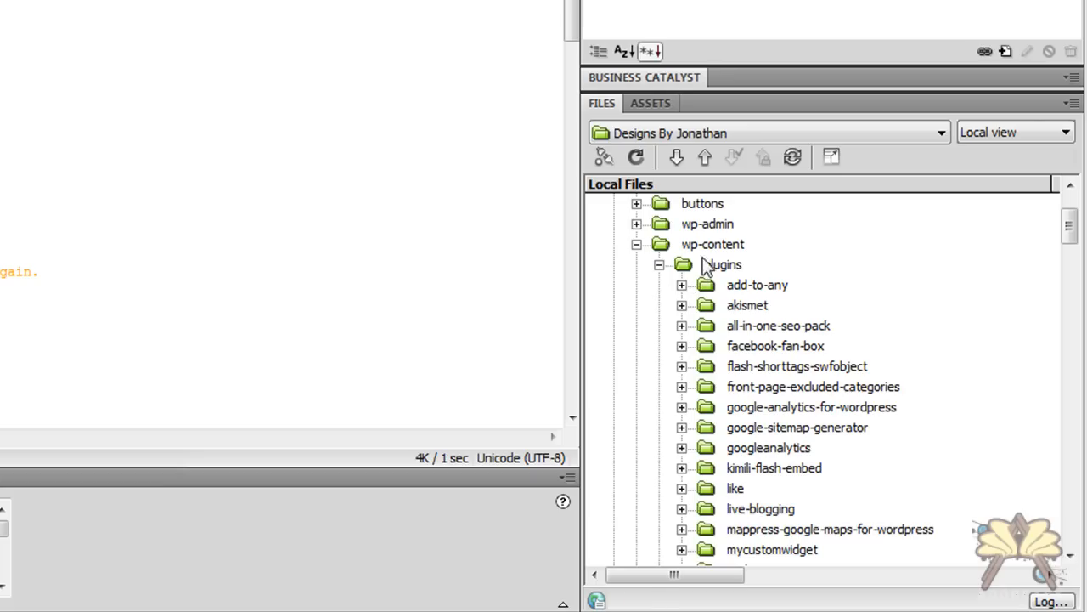
mouse_move(784, 321)
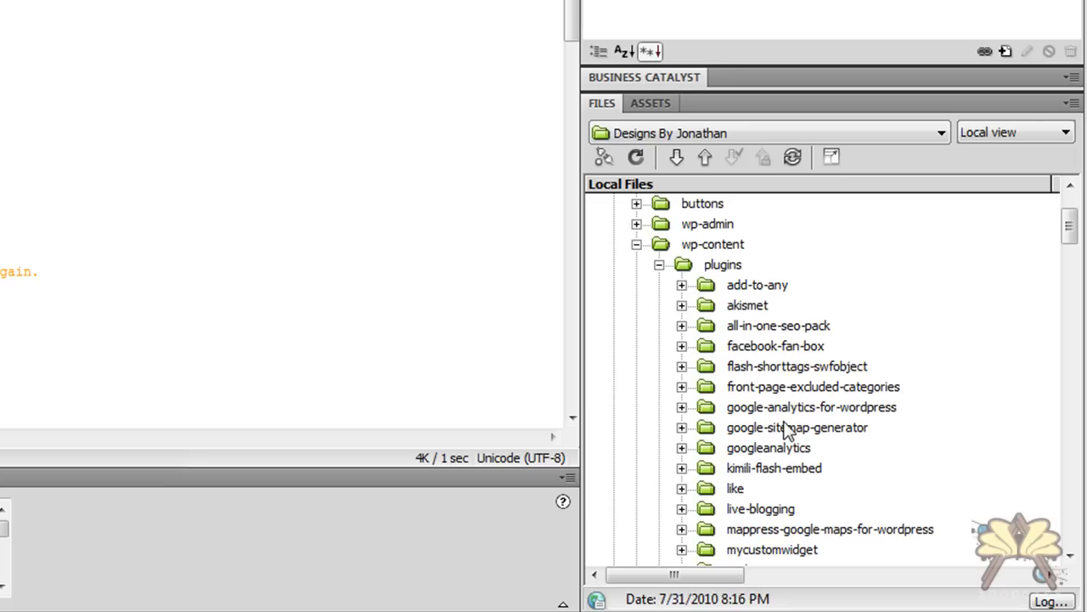
scroll(down, 3)
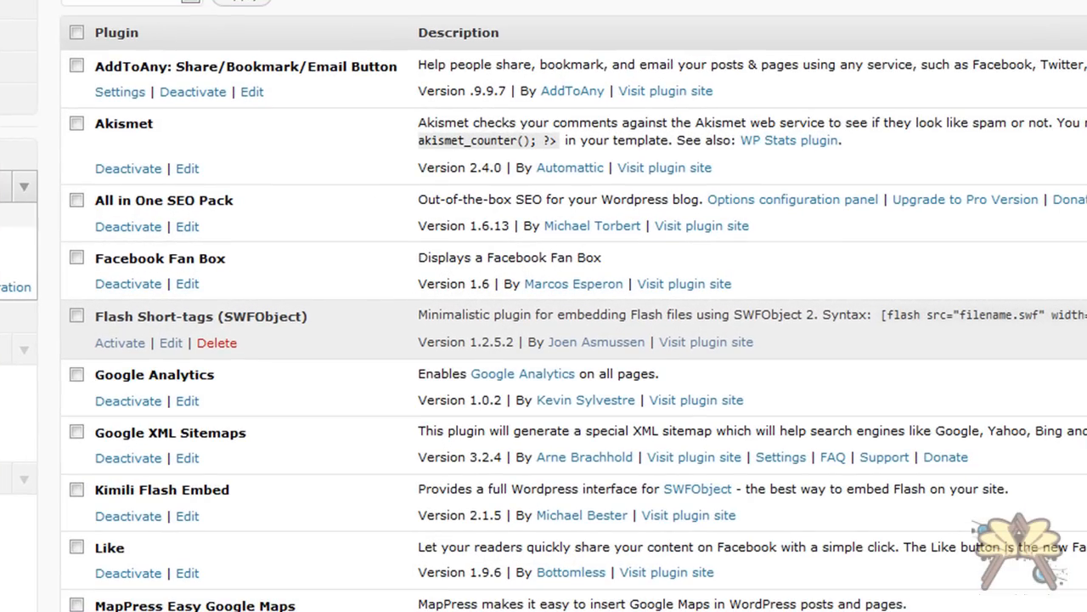
scroll(down, 3)
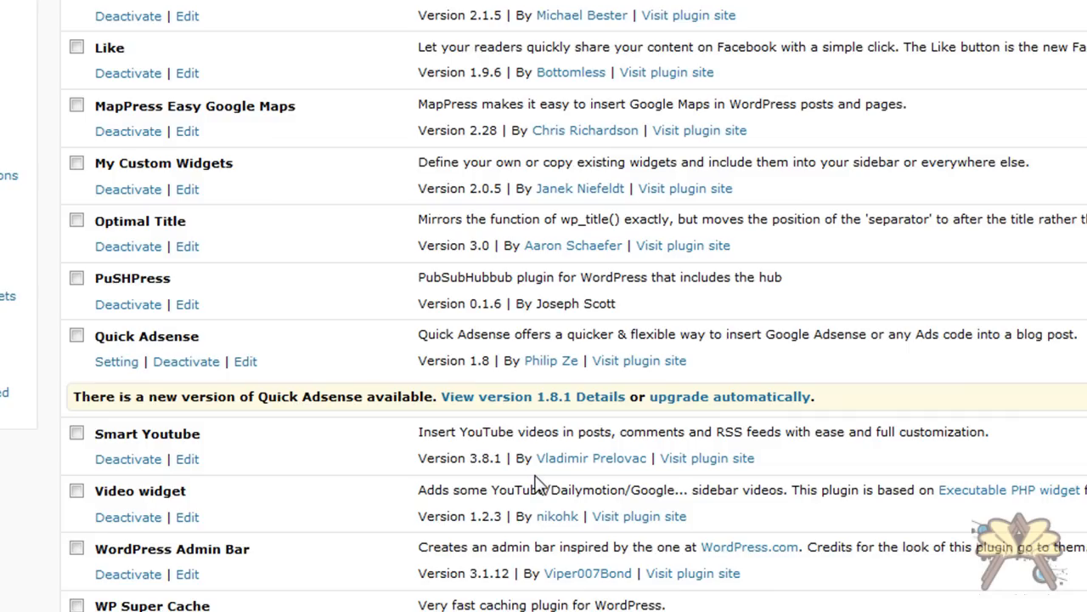
scroll(up, 3)
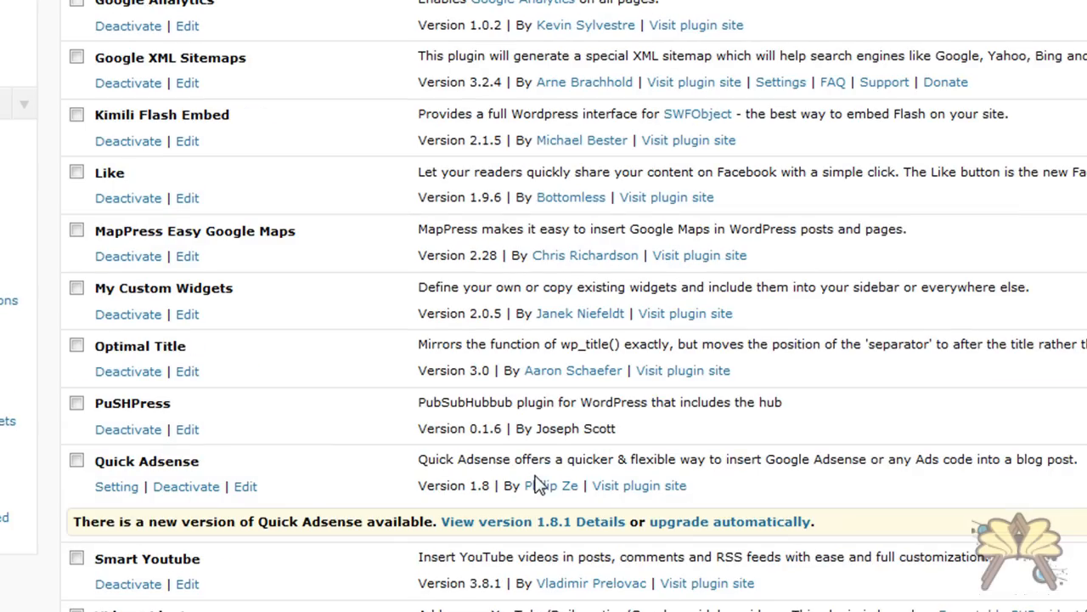
scroll(up, 3)
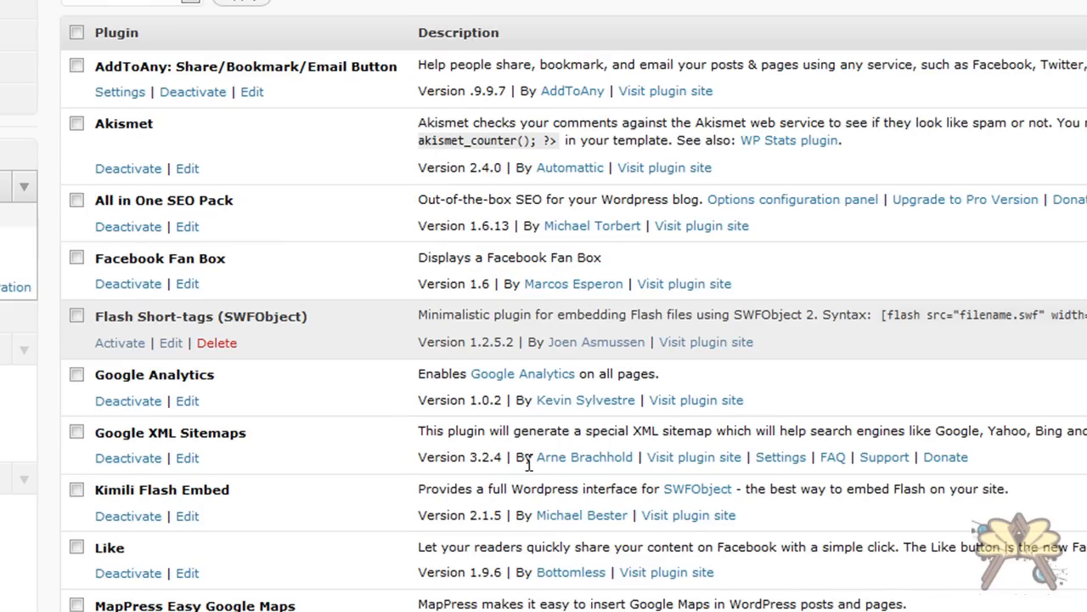
mouse_move(480, 336)
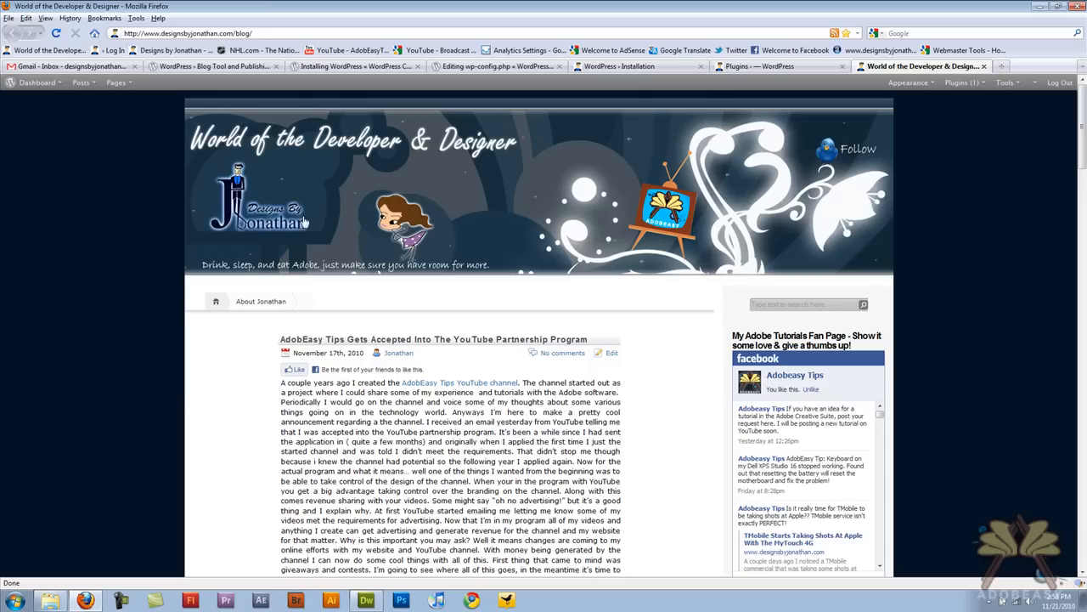
mouse_move(601, 218)
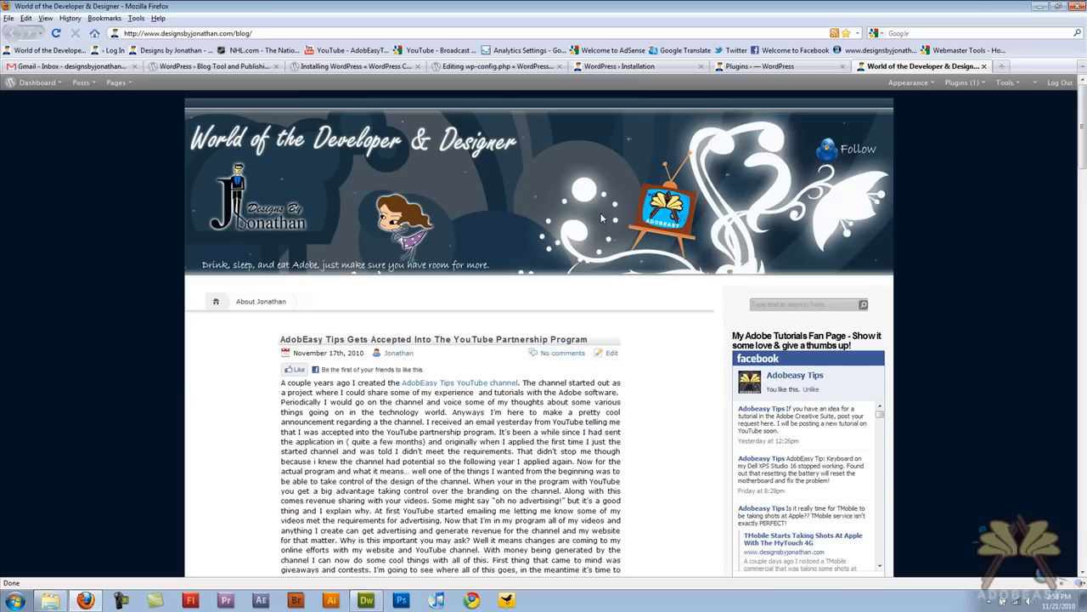
mouse_move(831, 152)
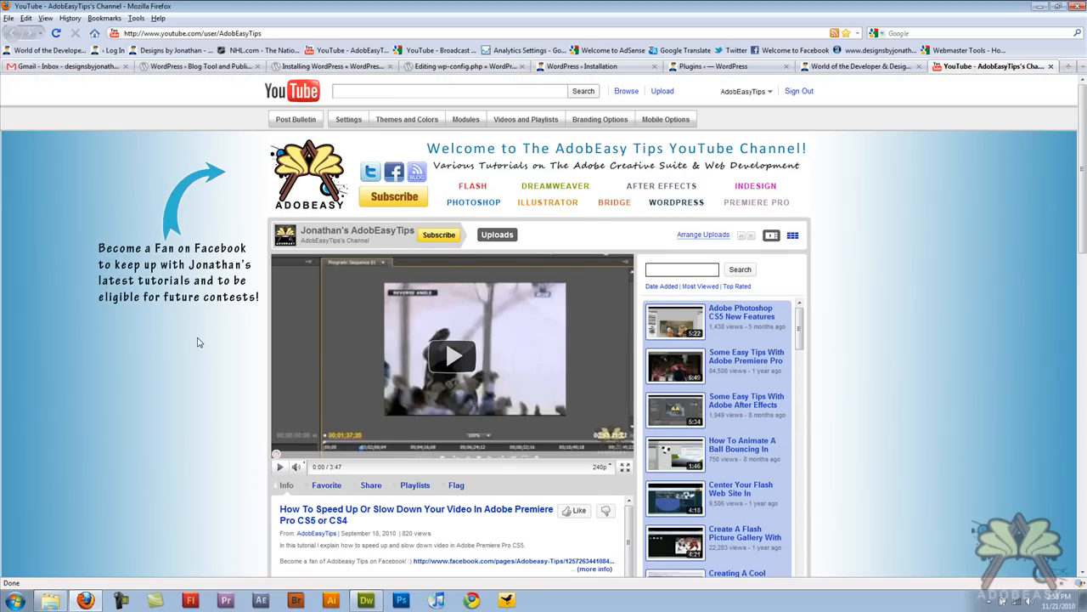
scroll(down, 3)
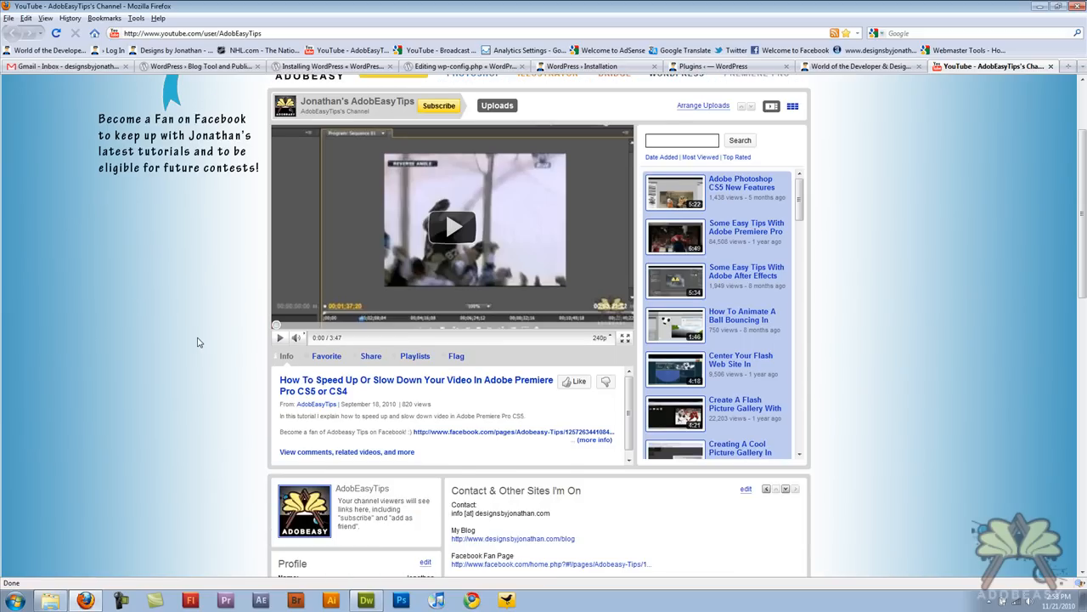
scroll(down, 3)
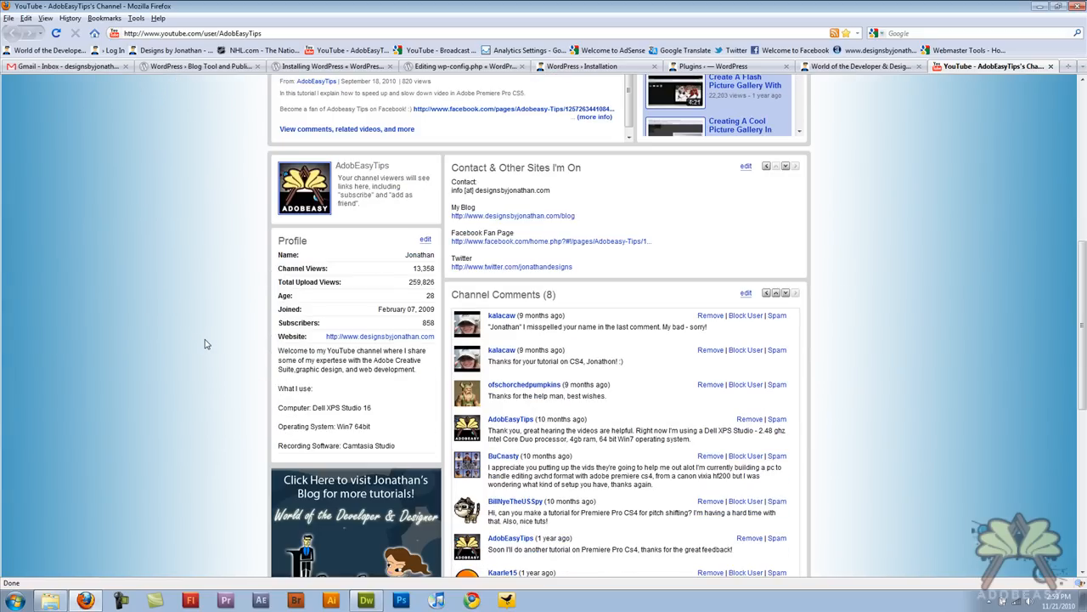
scroll(up, 3)
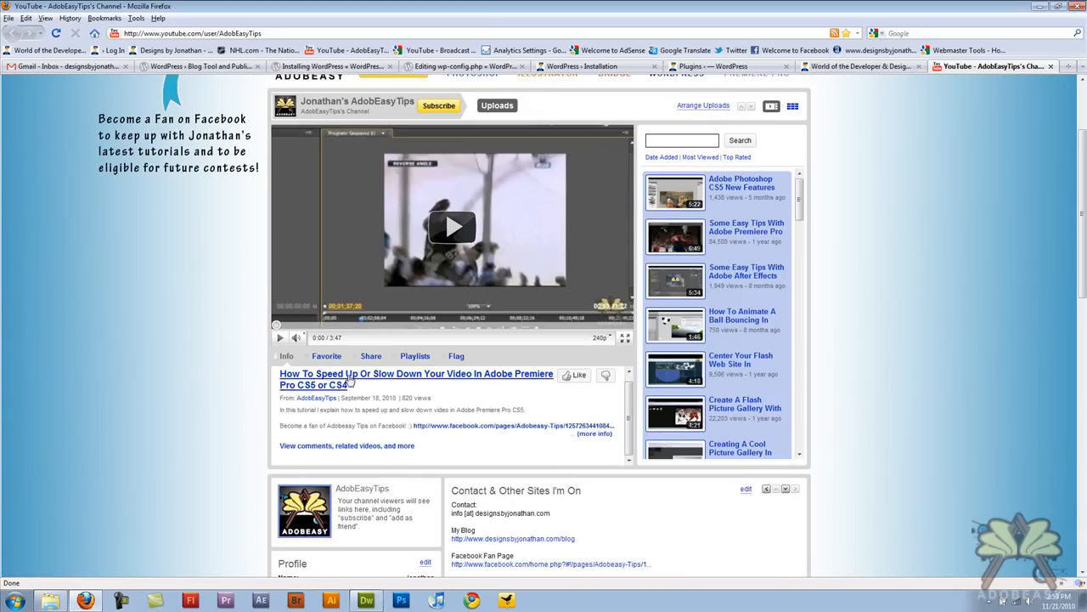
scroll(down, 3)
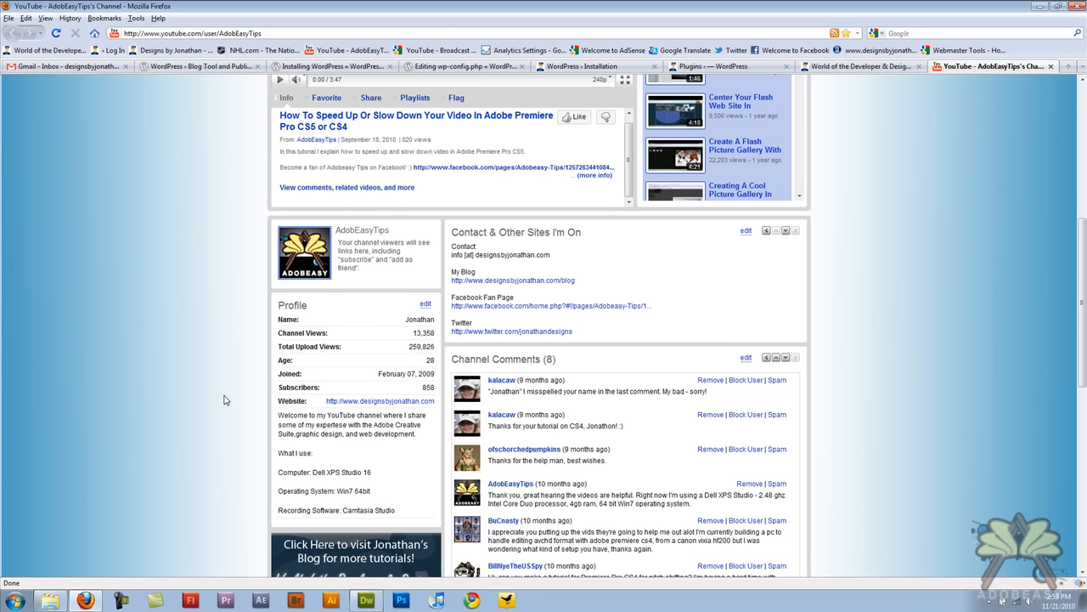